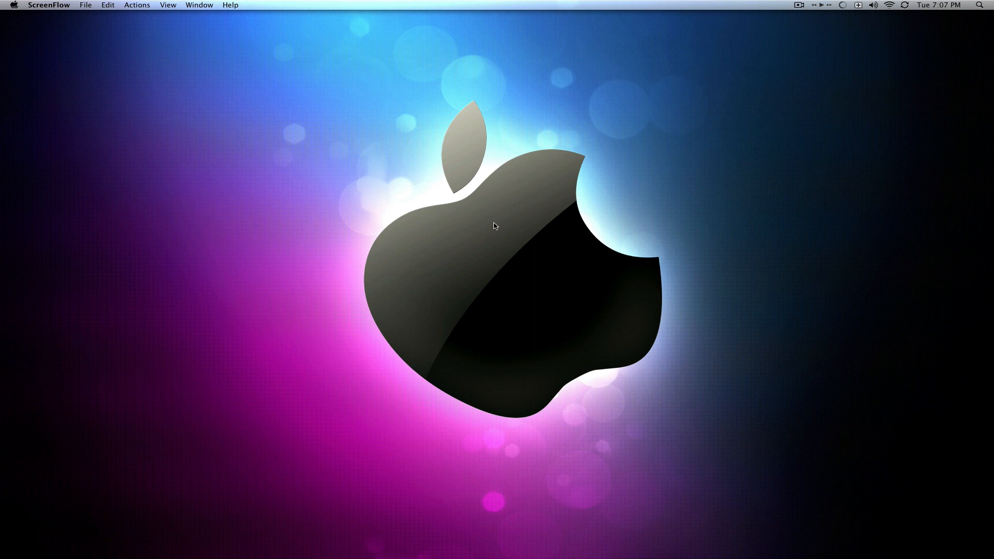
{"action": "mouse_move", "coordinate": [493, 223]}
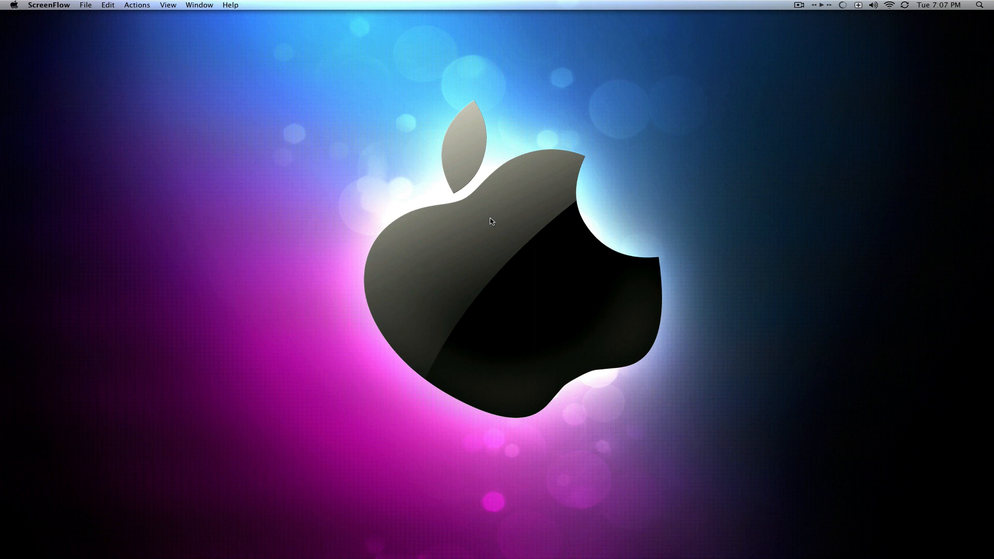
{"action": "mouse_move", "coordinate": [4, 220]}
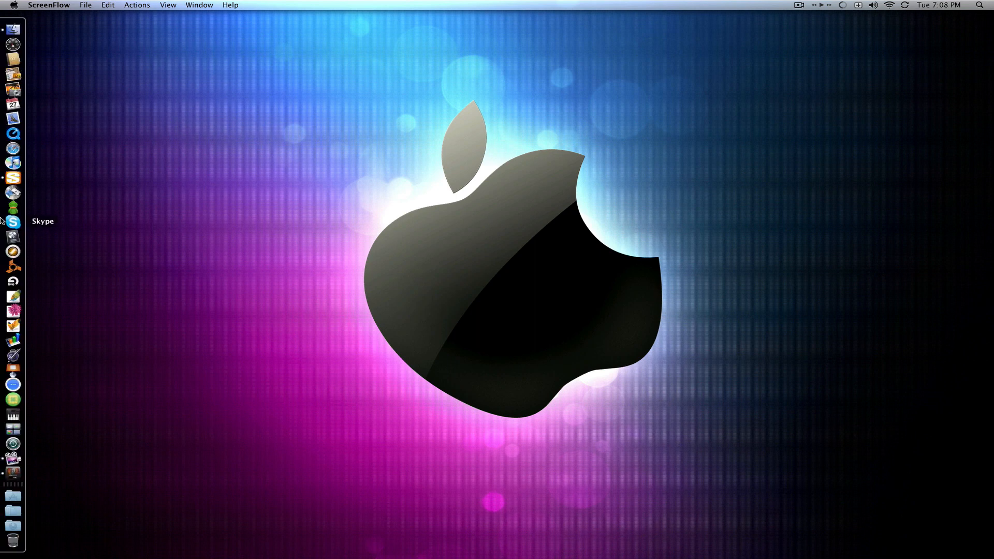
{"action": "mouse_move", "coordinate": [4, 287]}
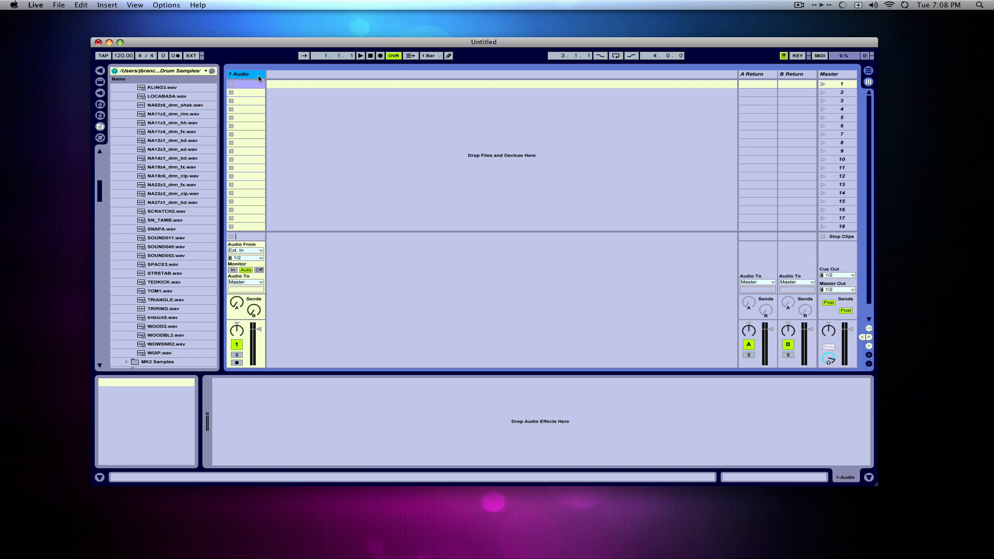
{"action": "mouse_move", "coordinate": [259, 74]}
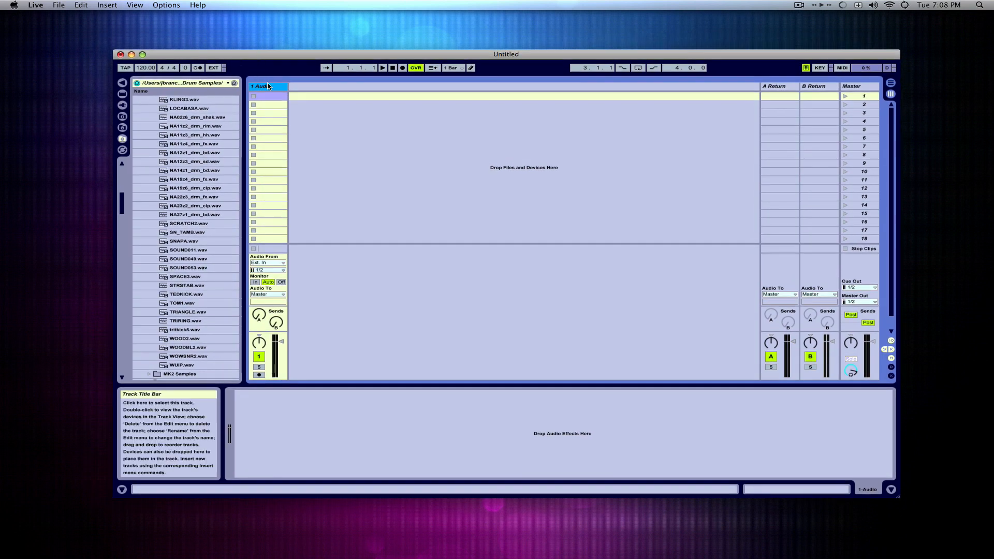
- Insert a new MIDI track into the Live set via the Insert menu
{"action": "left_click", "coordinate": [107, 5]}
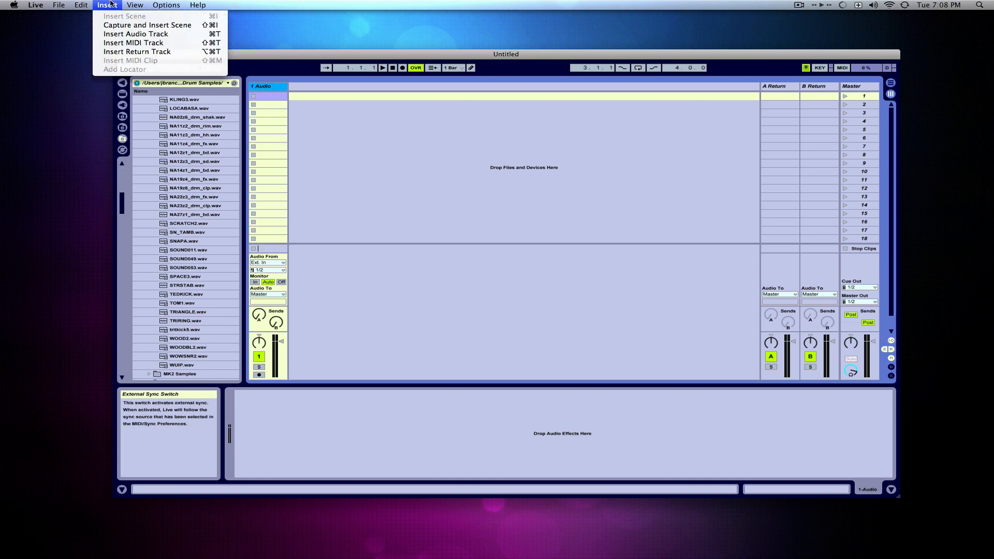
{"action": "mouse_move", "coordinate": [134, 43]}
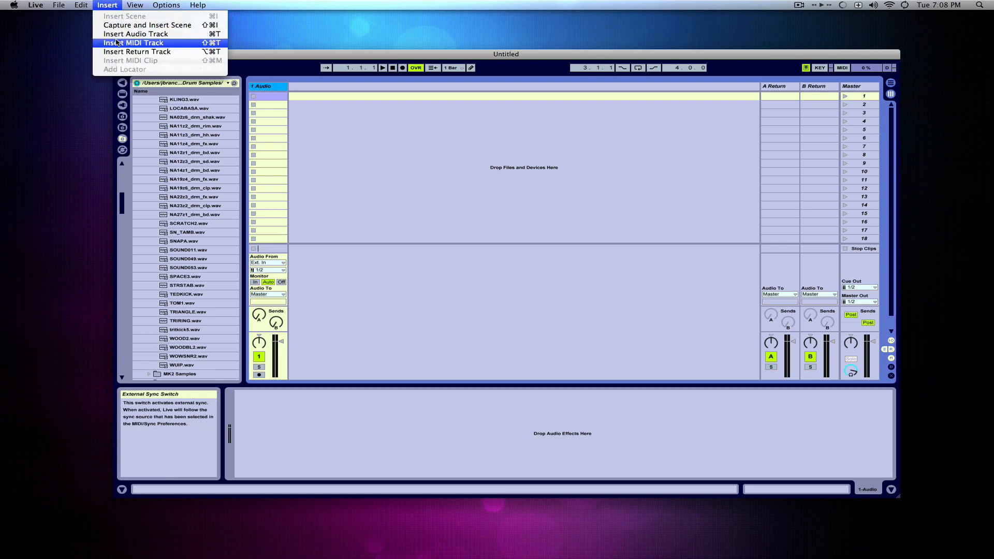
{"action": "left_click", "coordinate": [134, 42]}
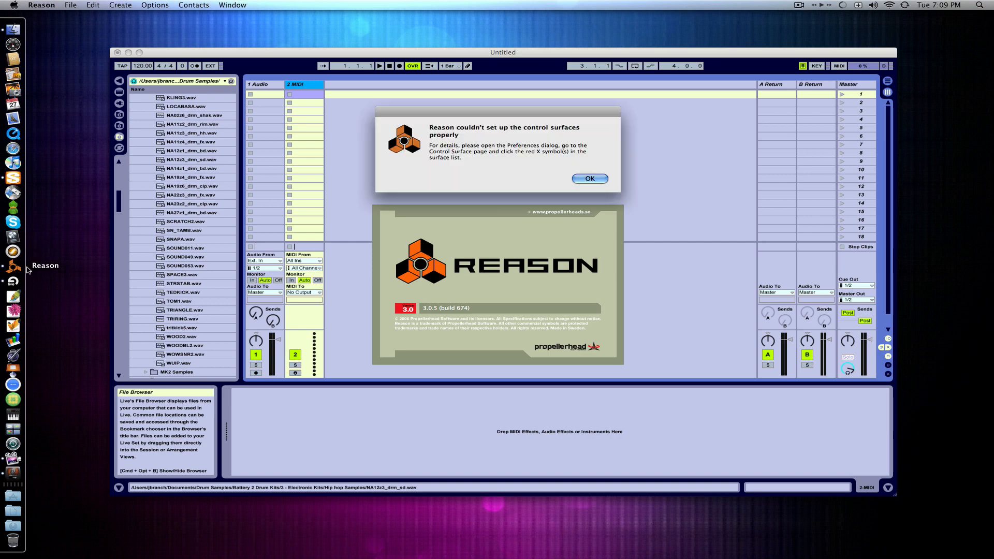
- Dismiss Reason's control surfaces warning so the empty ReWire-slave rack opens
{"action": "left_click", "coordinate": [588, 178]}
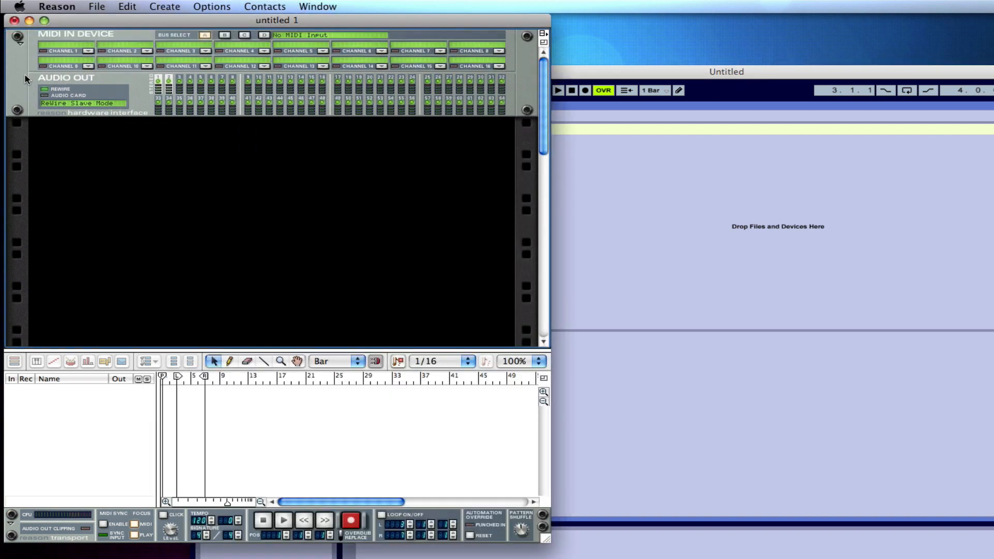
- Create a Malström Graintable Synthesizer in Reason's rack with its Malstrom 1 track
{"action": "left_click", "coordinate": [165, 6]}
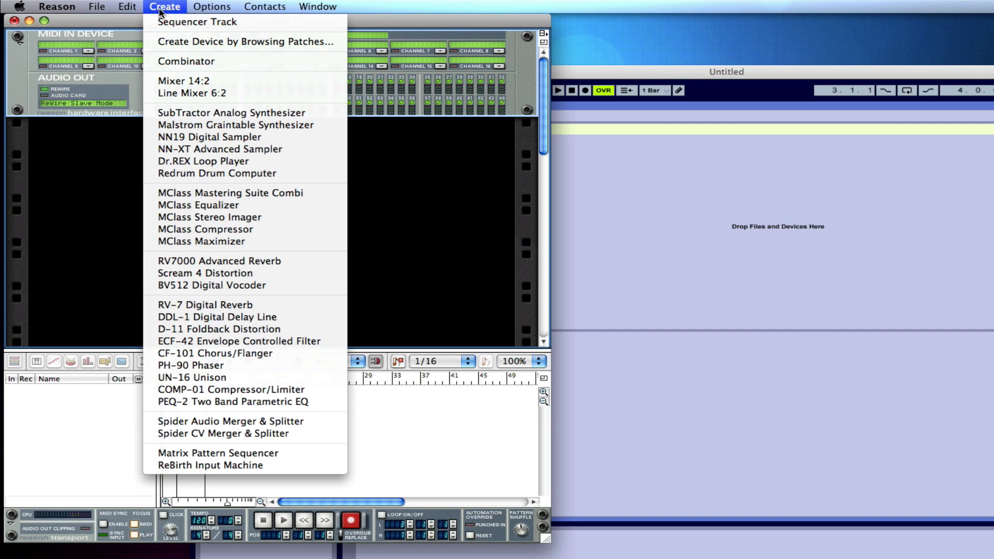
{"action": "mouse_move", "coordinate": [235, 125]}
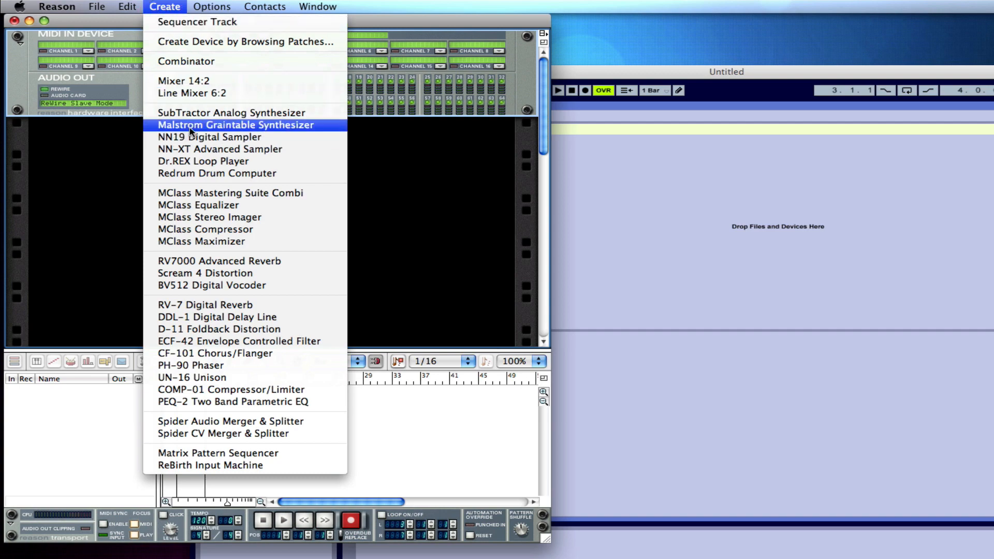
{"action": "left_click", "coordinate": [235, 125]}
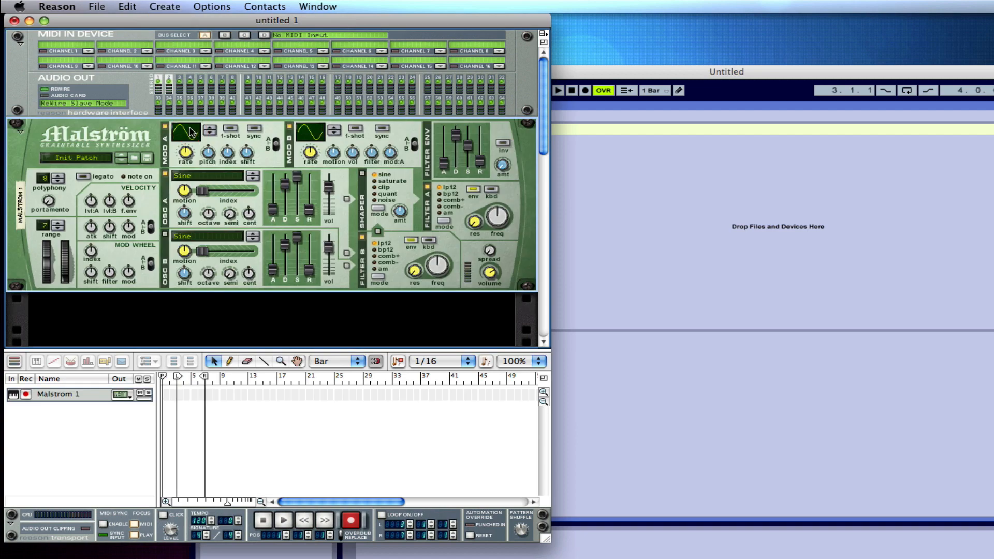
{"action": "mouse_move", "coordinate": [187, 132]}
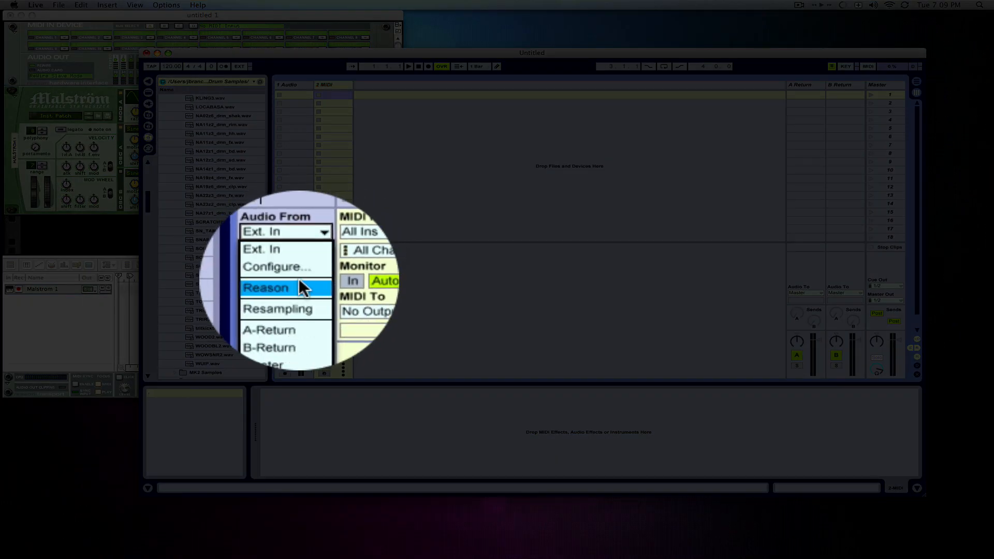
- Set the audio track's input to Reason with Monitor In enabled
{"action": "left_click", "coordinate": [267, 287]}
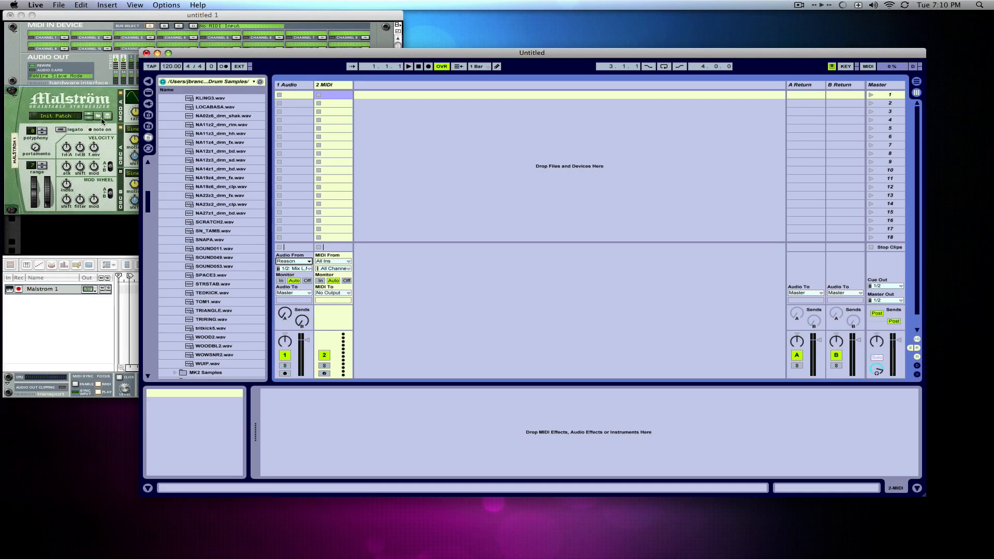
{"action": "left_click", "coordinate": [280, 281]}
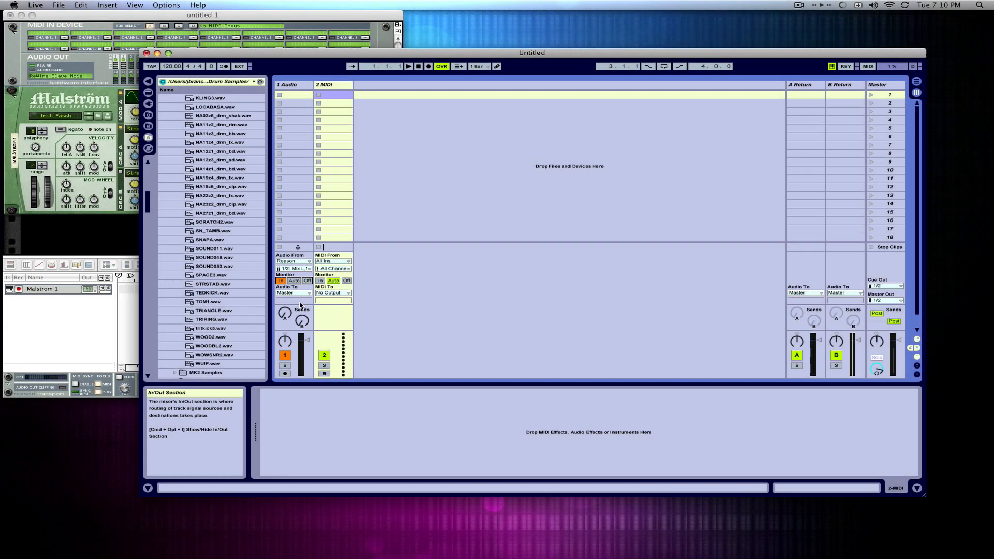
{"action": "left_click", "coordinate": [332, 261]}
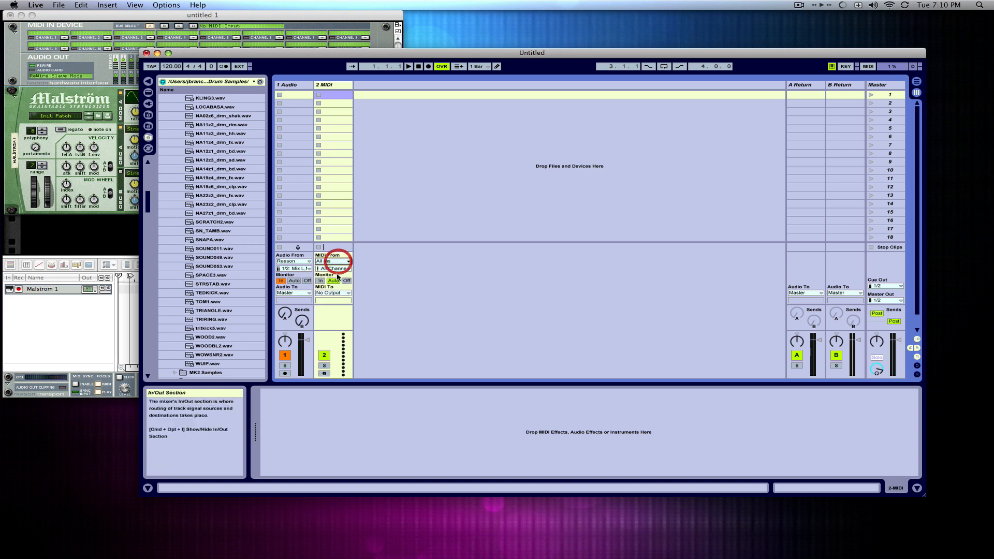
- Route the MIDI track's output to Reason > Malstrom 1 and arm it for recording
{"action": "left_click", "coordinate": [329, 293]}
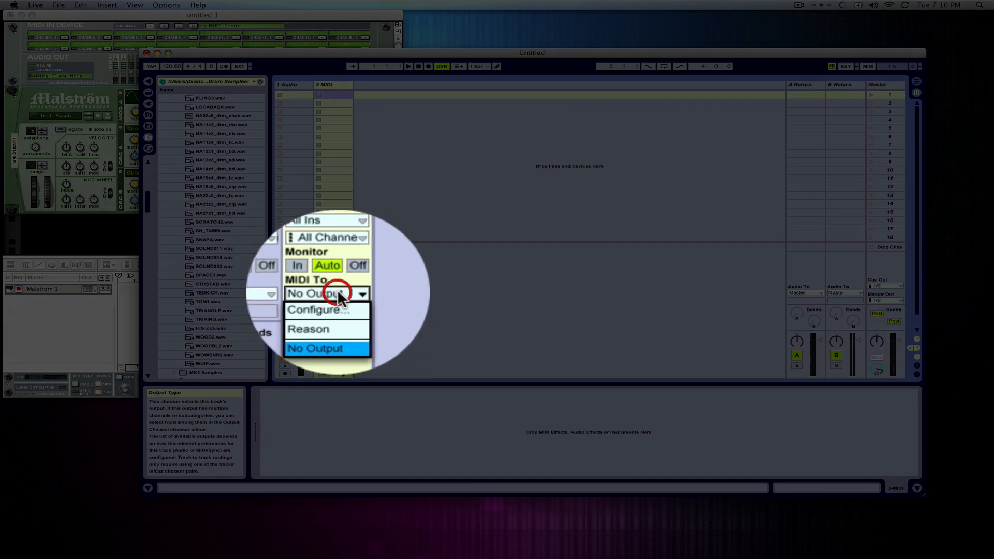
{"action": "mouse_move", "coordinate": [310, 311]}
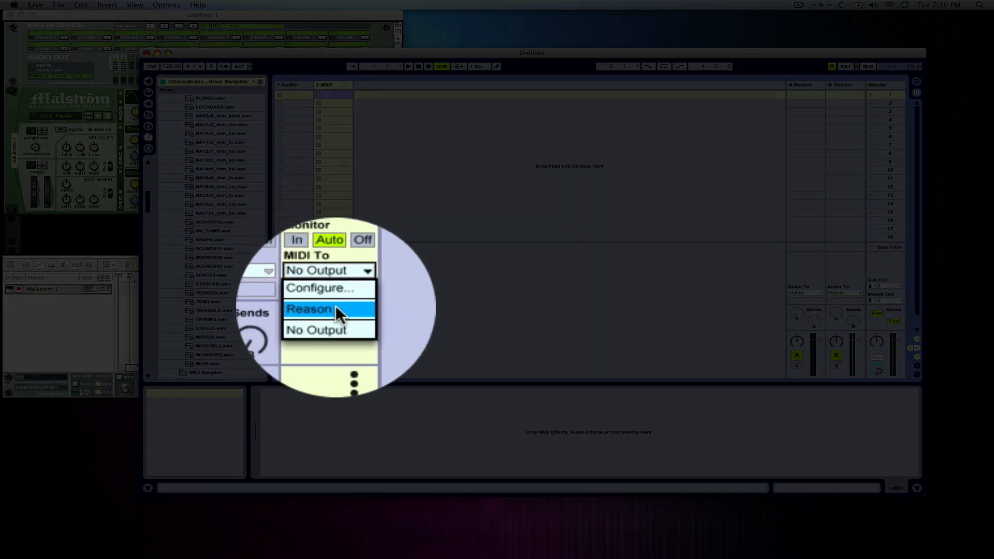
{"action": "left_click", "coordinate": [309, 308]}
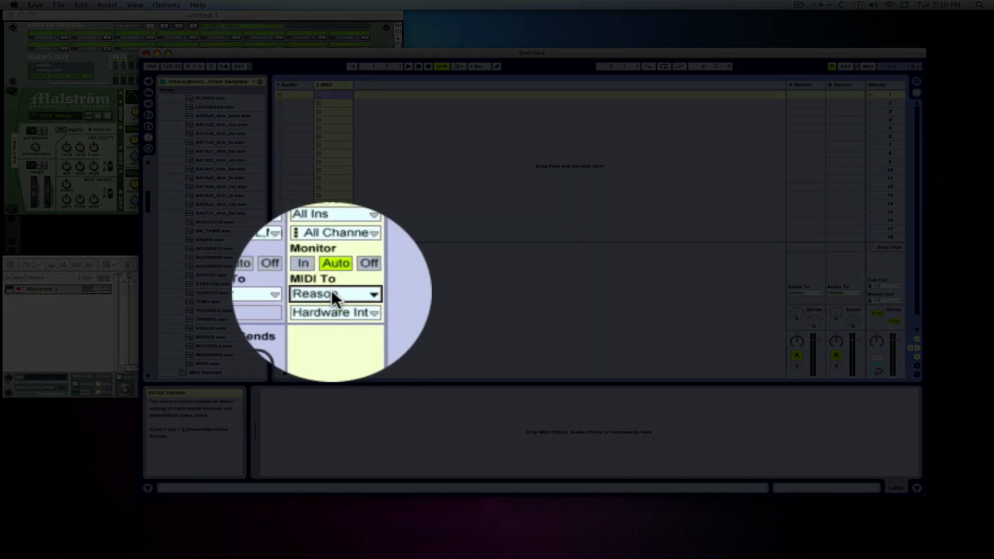
{"action": "left_click", "coordinate": [334, 311]}
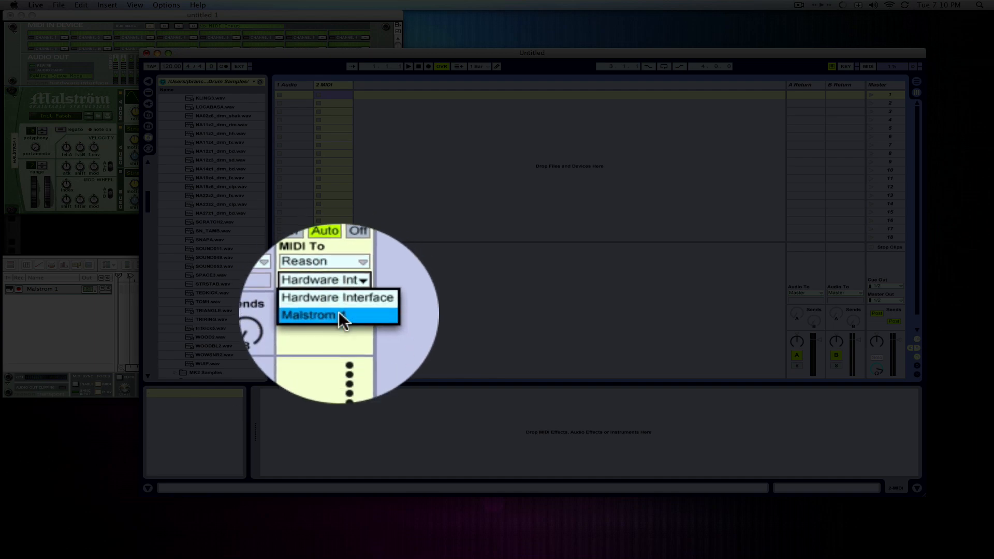
{"action": "left_click", "coordinate": [309, 315]}
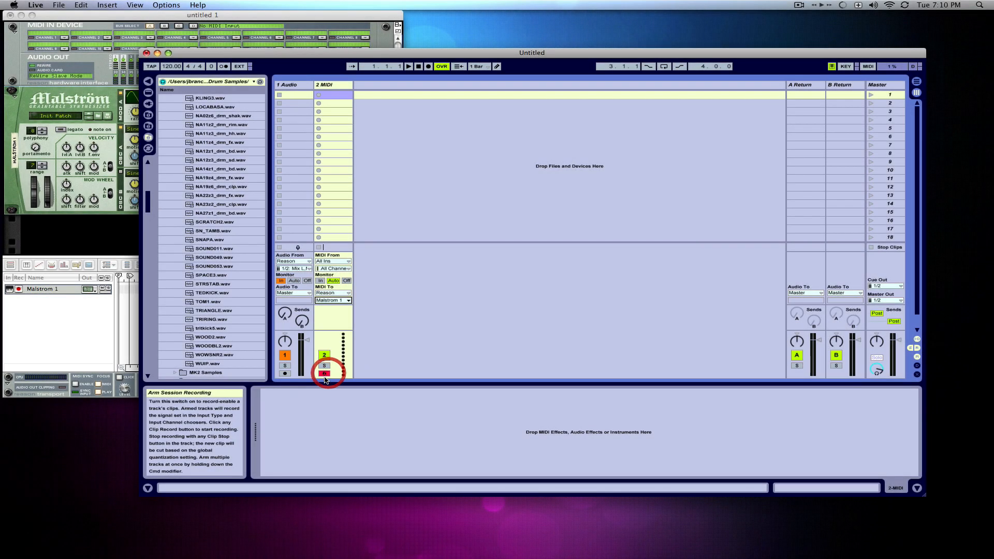
{"action": "left_click", "coordinate": [324, 374]}
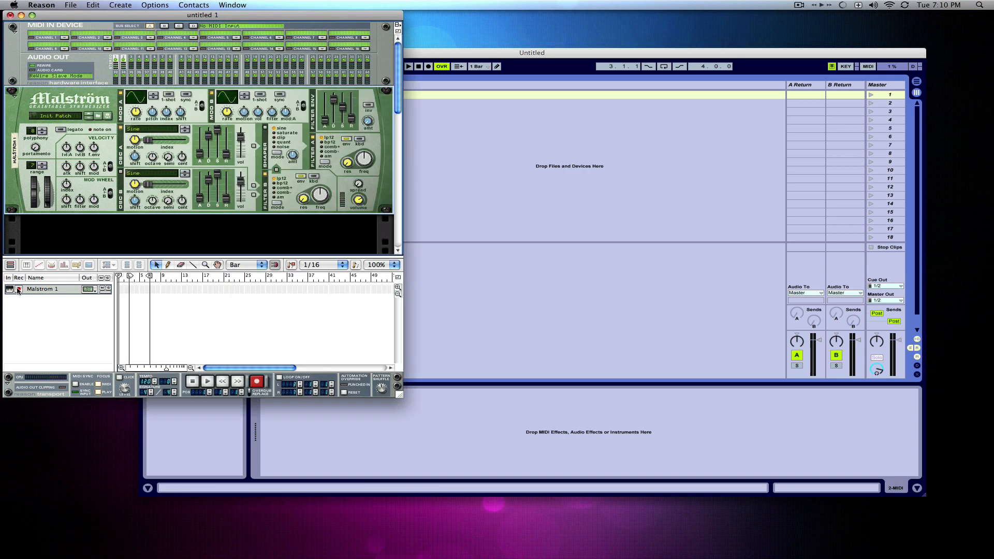
- Load the Blade Runner patch onto the Malström from the patch browser
{"action": "left_click", "coordinate": [44, 289]}
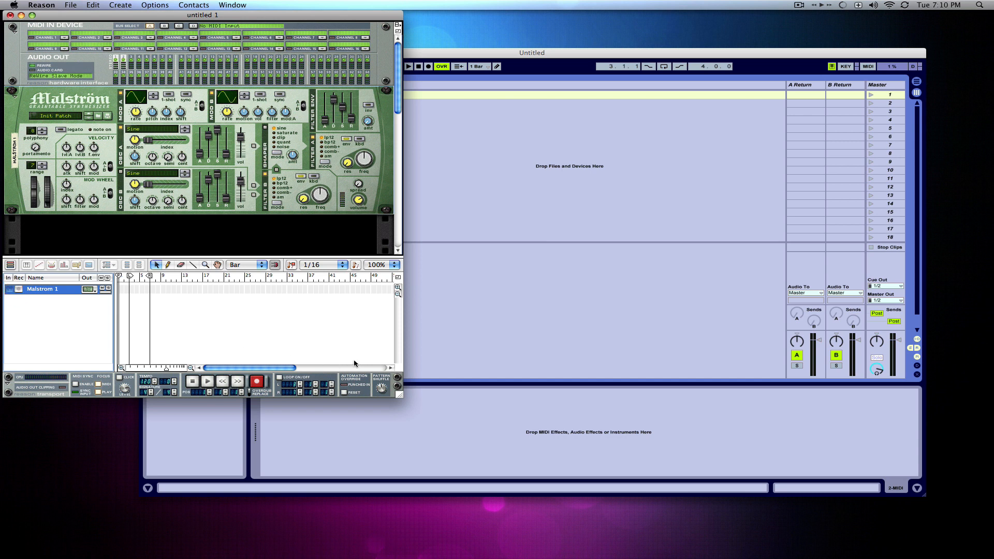
{"action": "mouse_move", "coordinate": [83, 100]}
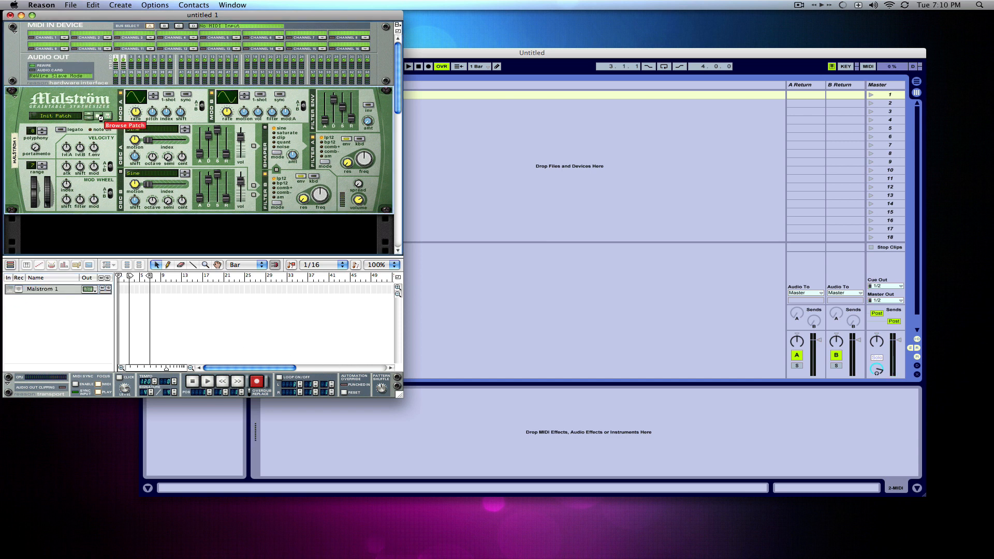
{"action": "left_click", "coordinate": [100, 118]}
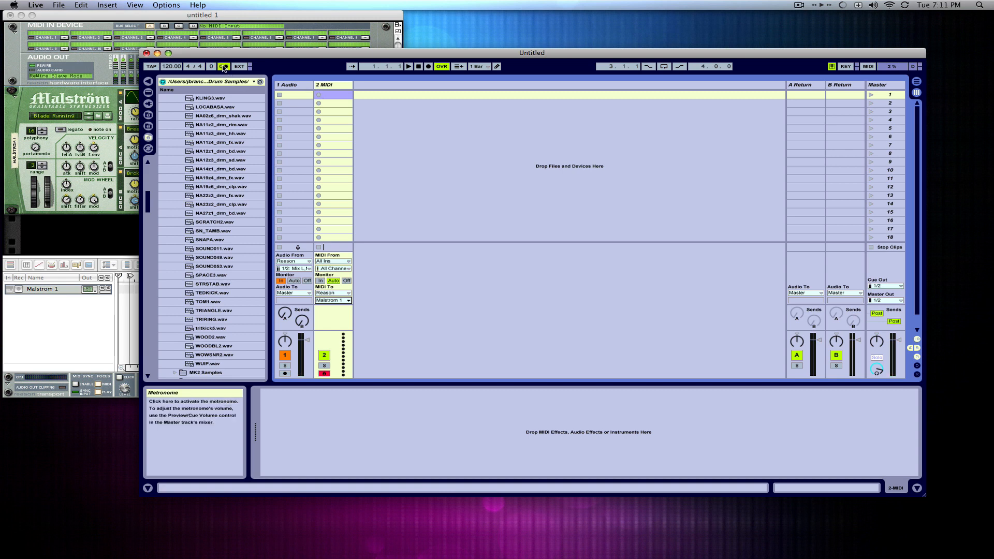
- Enable the metronome, record a chord clip on track 2, view its notes, launch it, then stop
{"action": "left_click", "coordinate": [318, 95]}
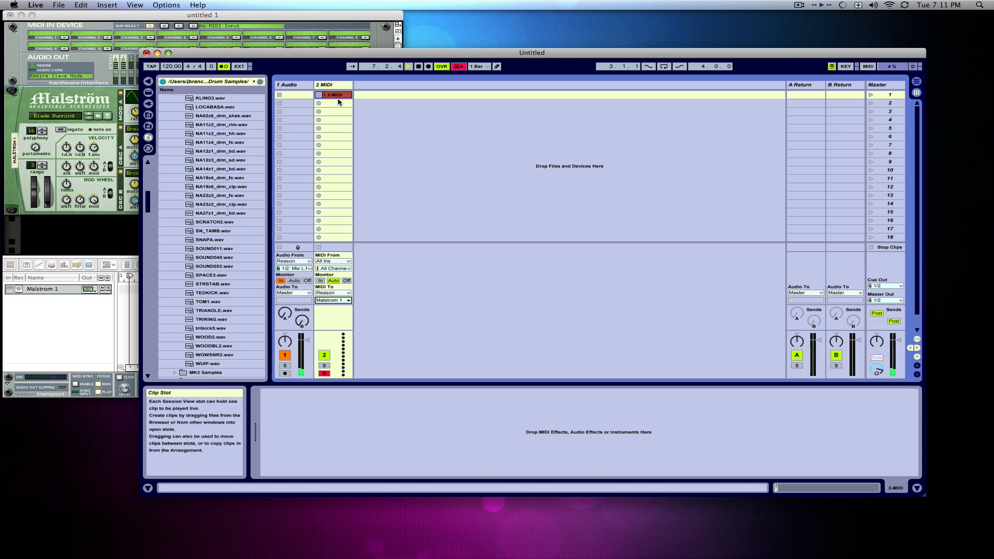
{"action": "double_click", "coordinate": [335, 94]}
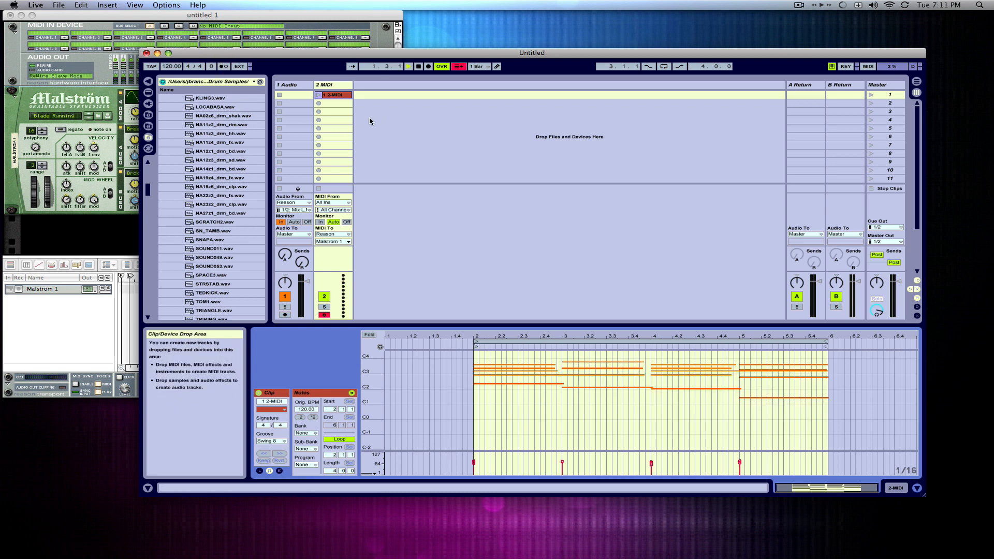
{"action": "left_click", "coordinate": [323, 94]}
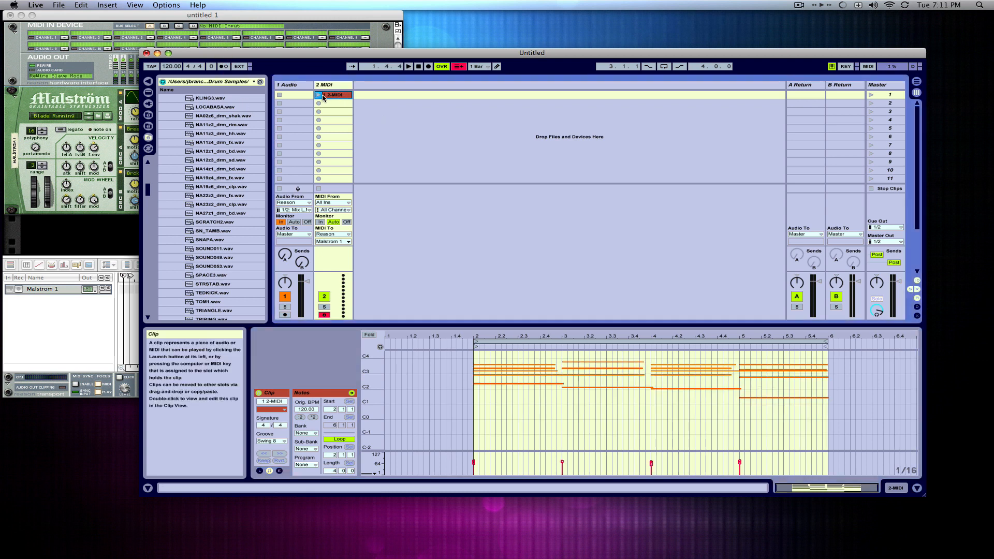
{"action": "left_click", "coordinate": [318, 96]}
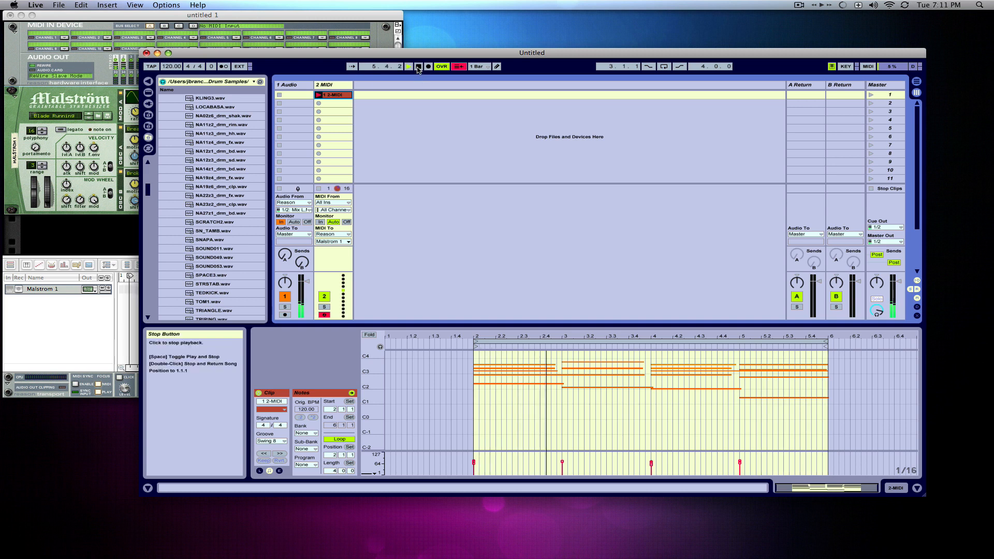
{"action": "left_click", "coordinate": [418, 66]}
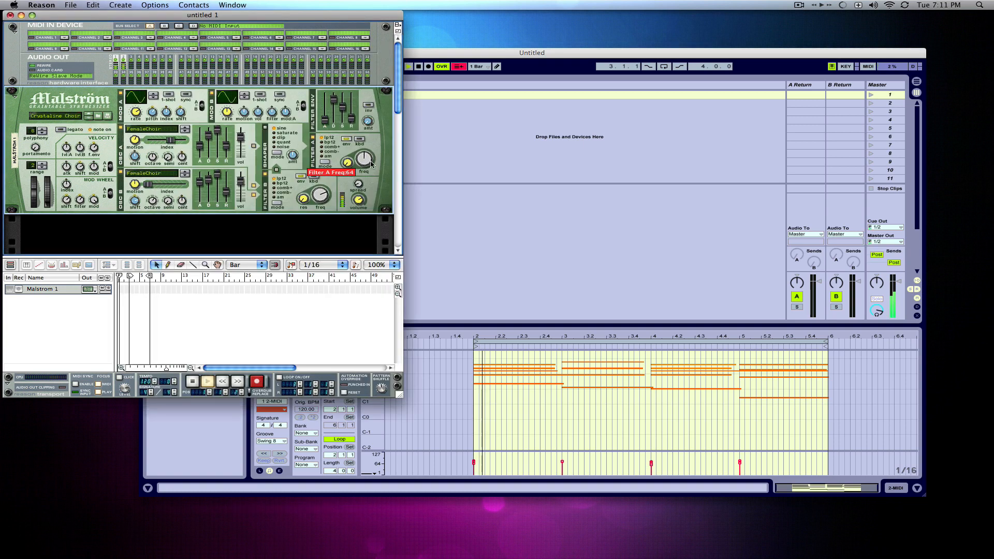
- Step the Malström through five next patches while the chord clip plays
{"action": "left_click", "coordinate": [87, 118]}
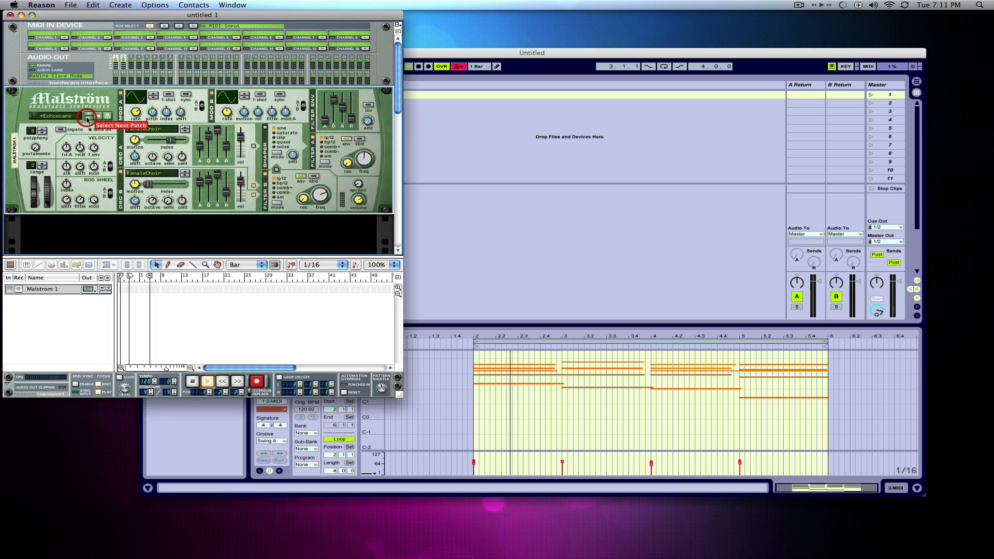
{"action": "left_click", "coordinate": [87, 117]}
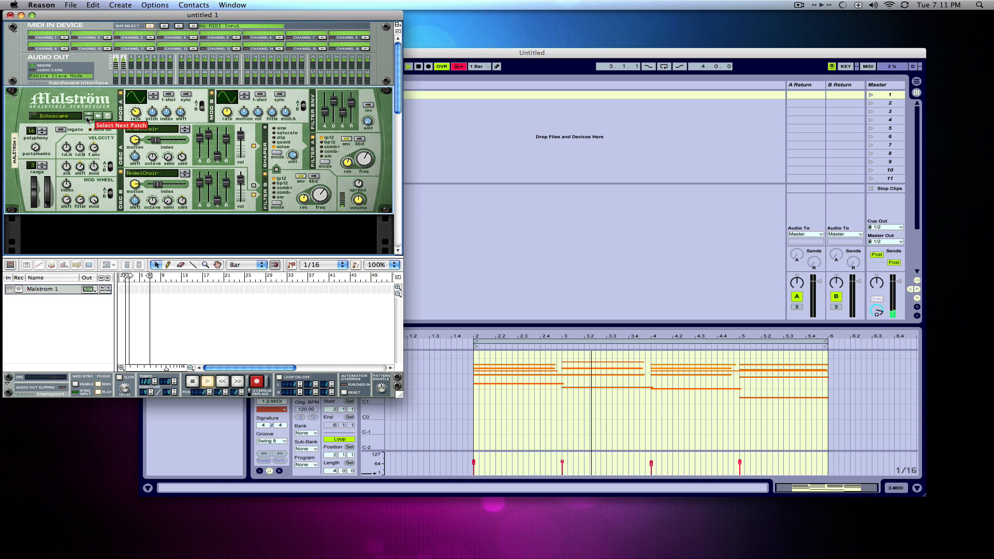
{"action": "left_click", "coordinate": [87, 116]}
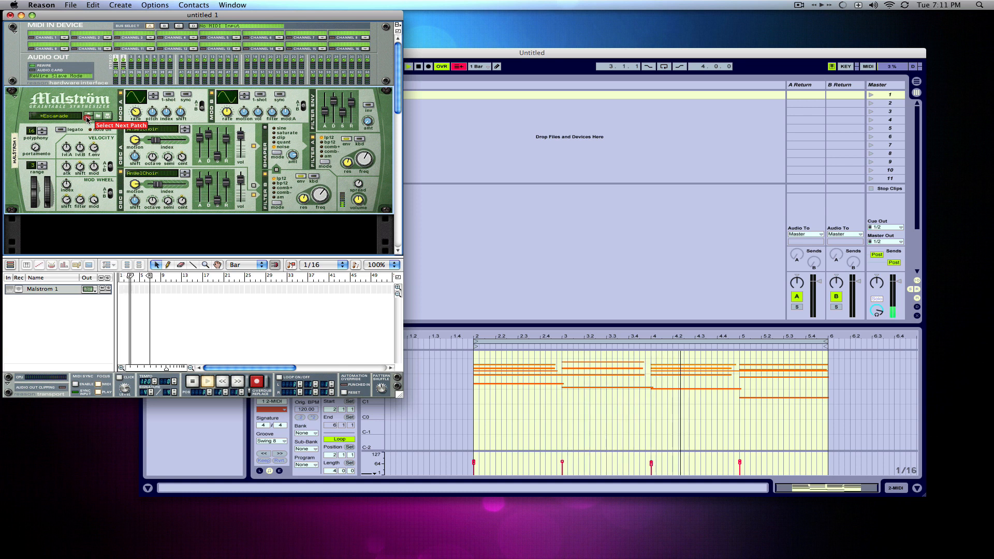
{"action": "left_click", "coordinate": [87, 118]}
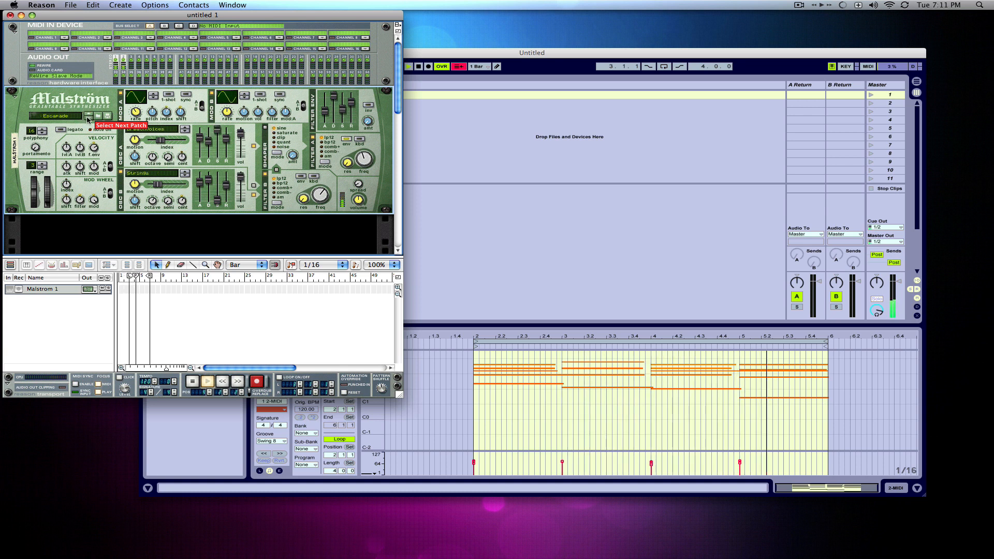
{"action": "left_click", "coordinate": [87, 119]}
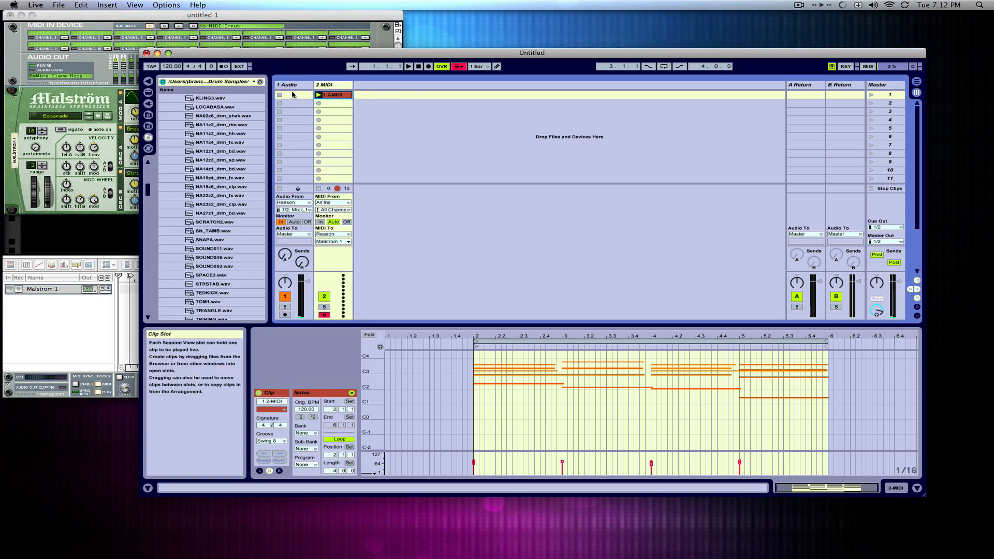
- Add a third audio track and a fourth MIDI track via the Insert menu
{"action": "left_click", "coordinate": [327, 84]}
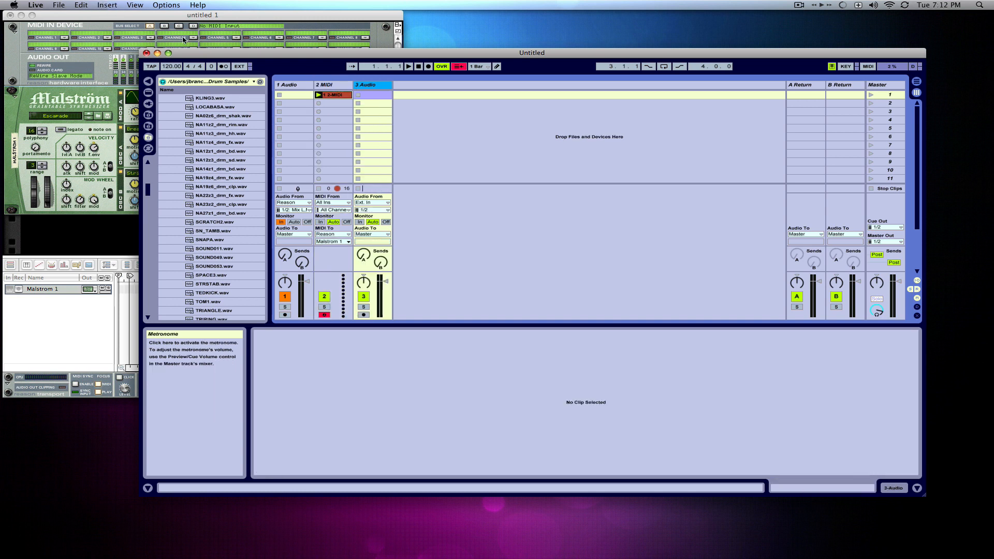
{"action": "left_click", "coordinate": [107, 5]}
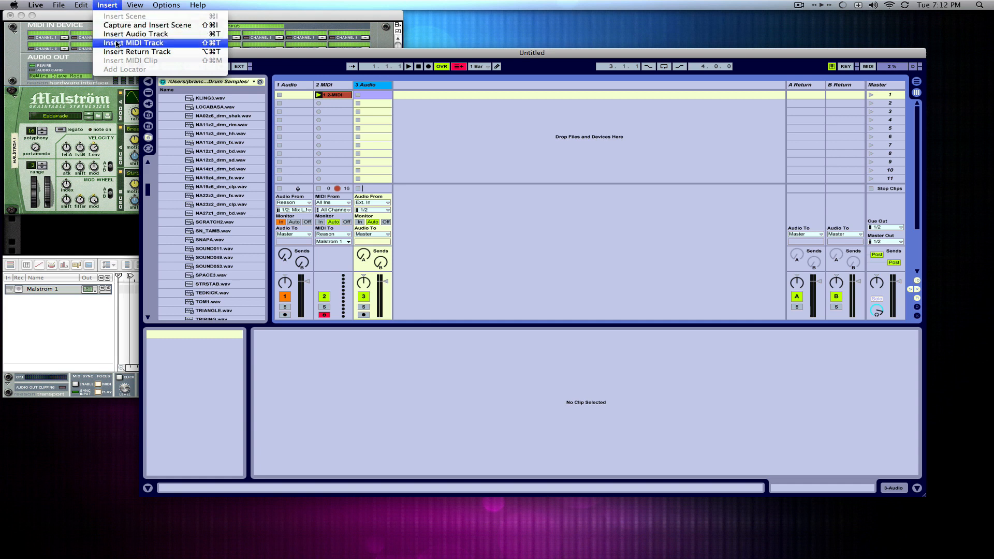
{"action": "left_click", "coordinate": [136, 43]}
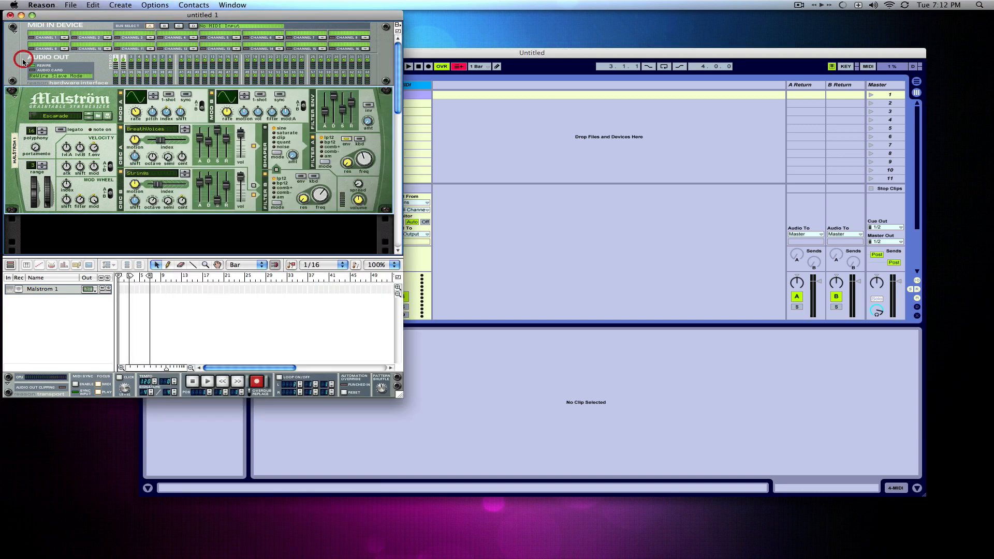
- Create a SubTractor Analog Synthesizer in Reason's rack beside the Malström
{"action": "left_click", "coordinate": [120, 4]}
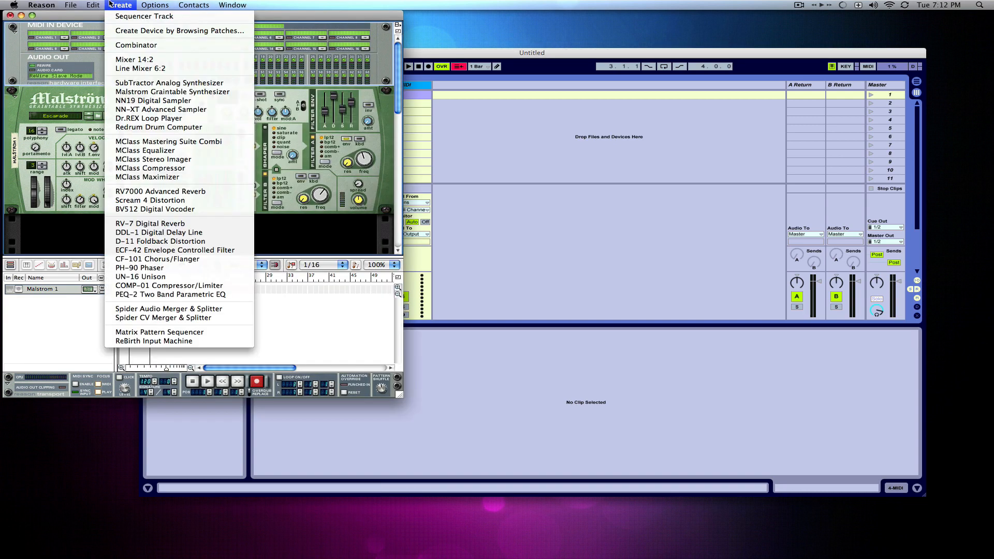
{"action": "mouse_move", "coordinate": [169, 83]}
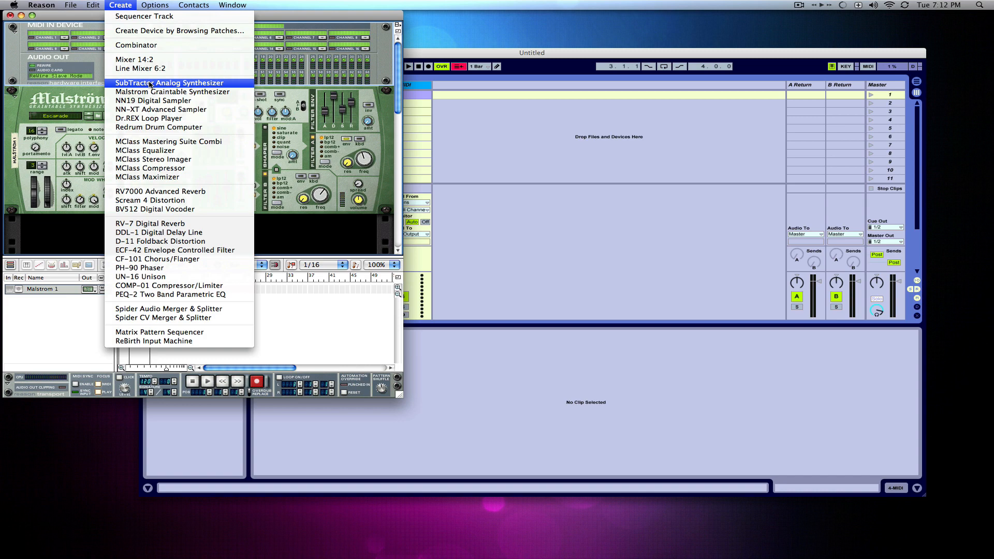
{"action": "left_click", "coordinate": [170, 83]}
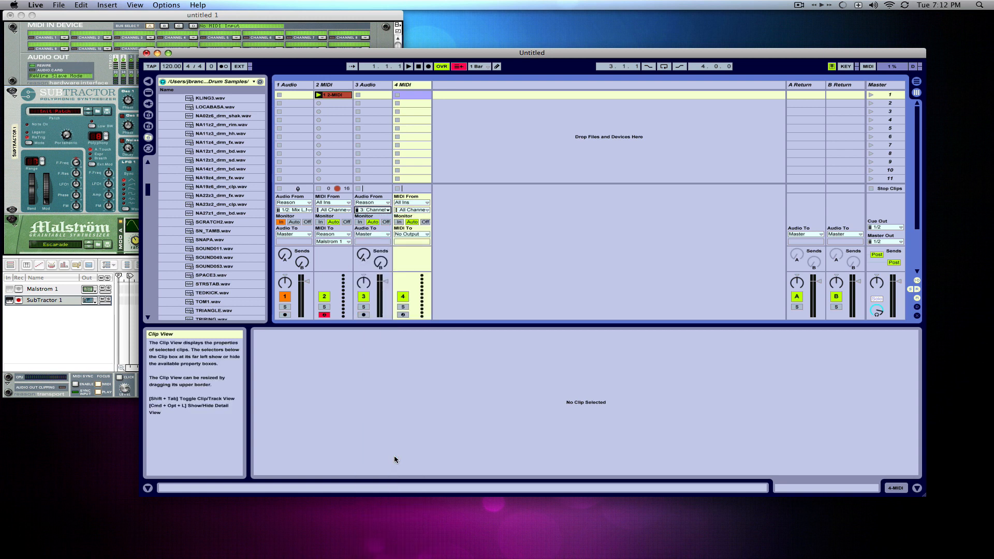
- Route track 4's MIDI output to Reason, with the SubTractor 1 device list ready
{"action": "left_click", "coordinate": [359, 222]}
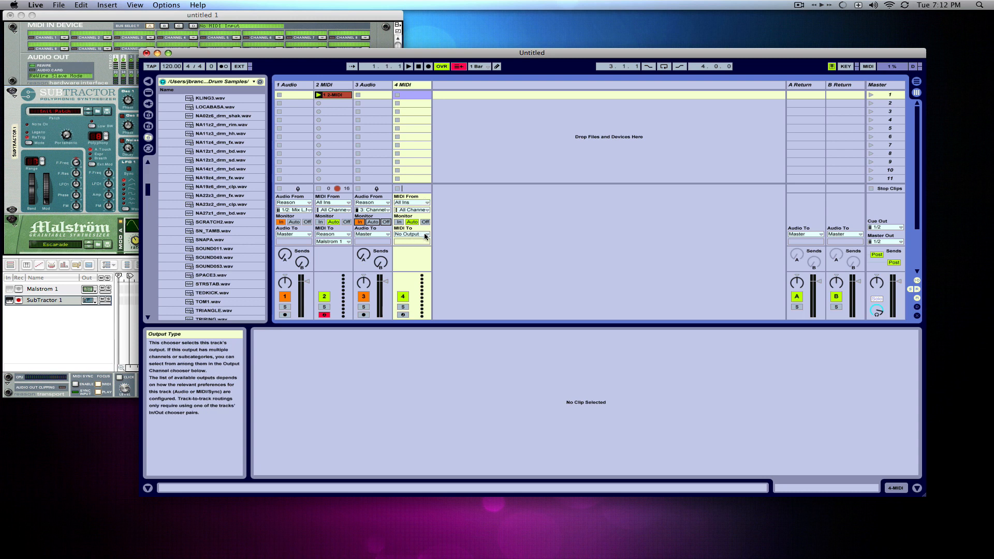
{"action": "left_click", "coordinate": [410, 234]}
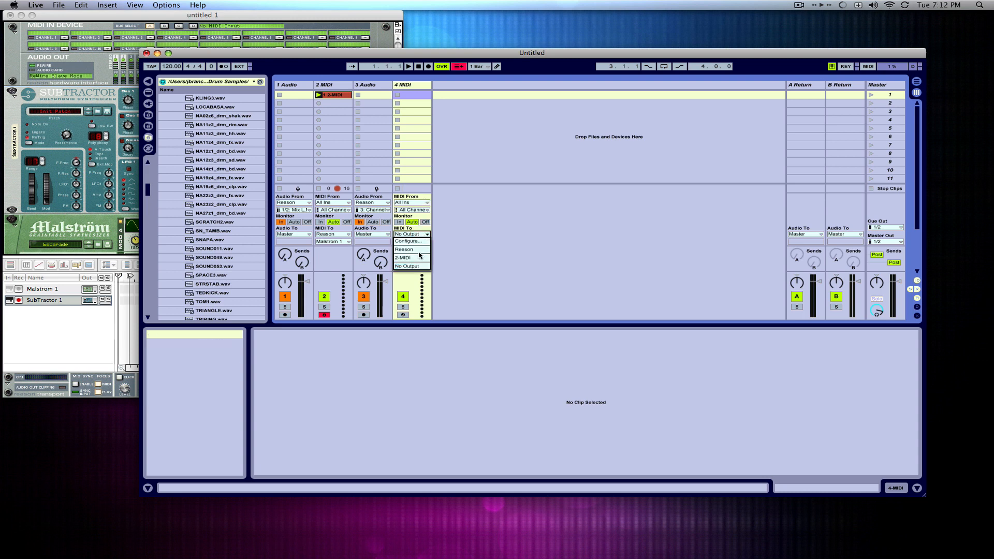
{"action": "left_click", "coordinate": [403, 248]}
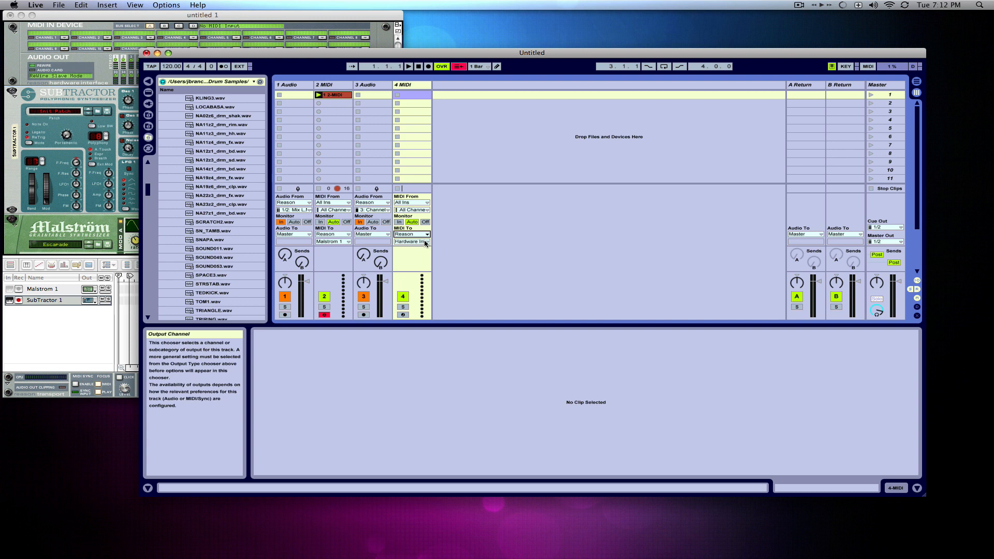
{"action": "left_click", "coordinate": [411, 242]}
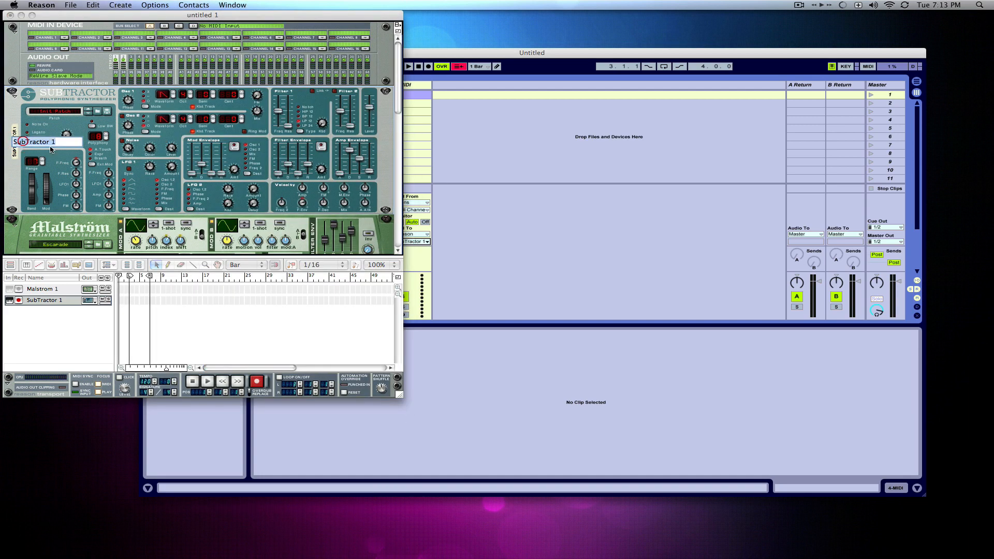
- Name the SubTractor 'Bass' and route Live's track 4 MIDI To chooser to Reason / Bass
{"action": "type", "text": "Bass"}
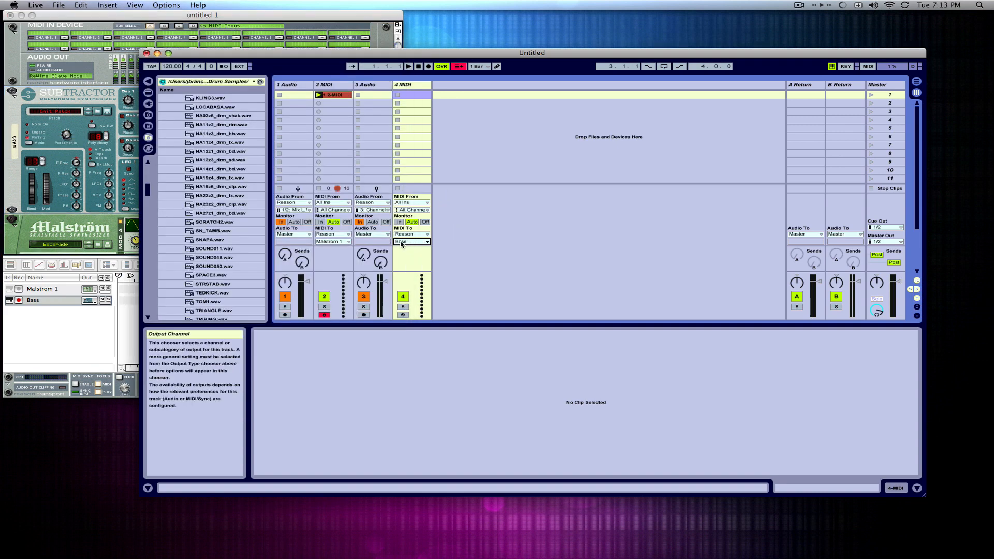
{"action": "mouse_move", "coordinate": [344, 233]}
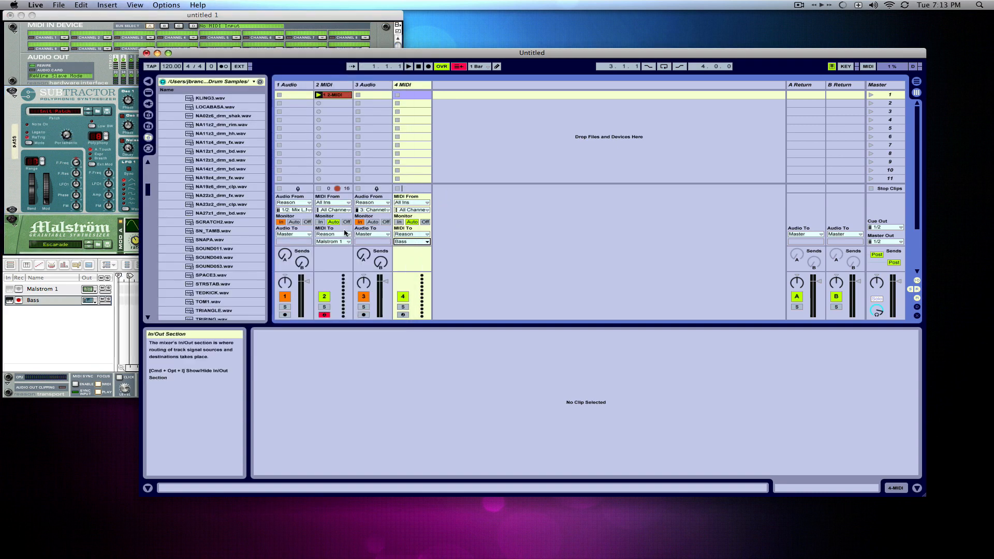
{"action": "mouse_move", "coordinate": [332, 241]}
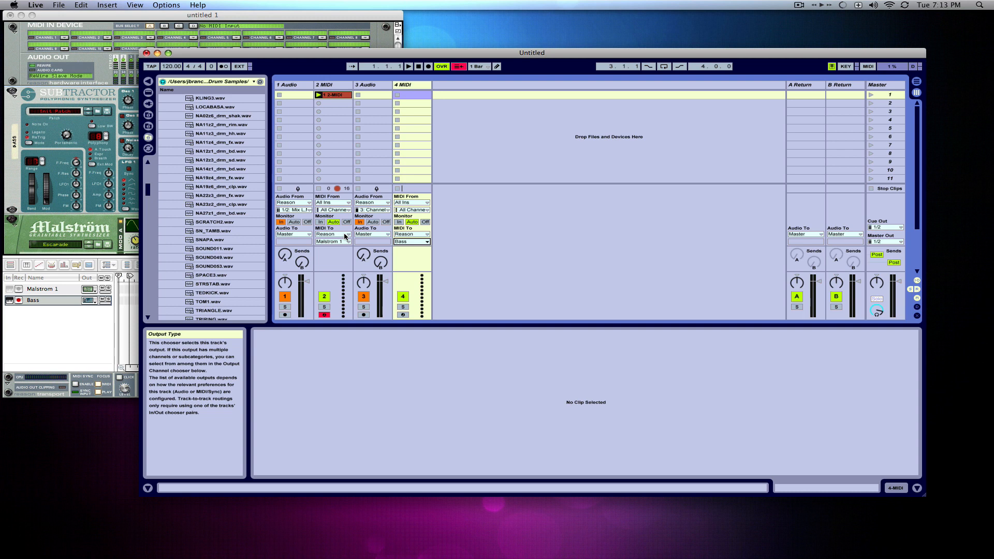
{"action": "left_click", "coordinate": [403, 316]}
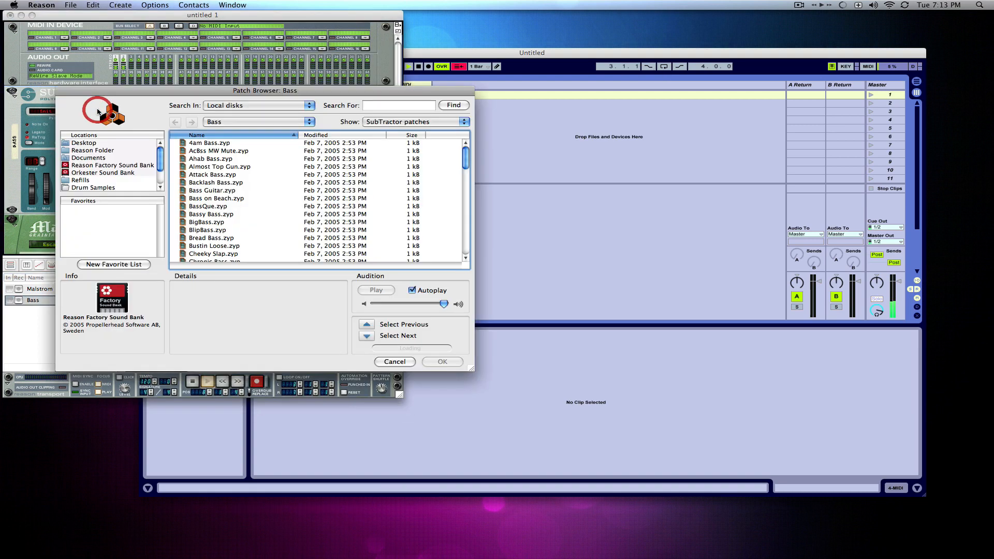
- Scroll the SubTractor's Bass patch folder to find a factory bass patch to load
{"action": "scroll", "scroll_direction": "down", "scroll_amount": 3}
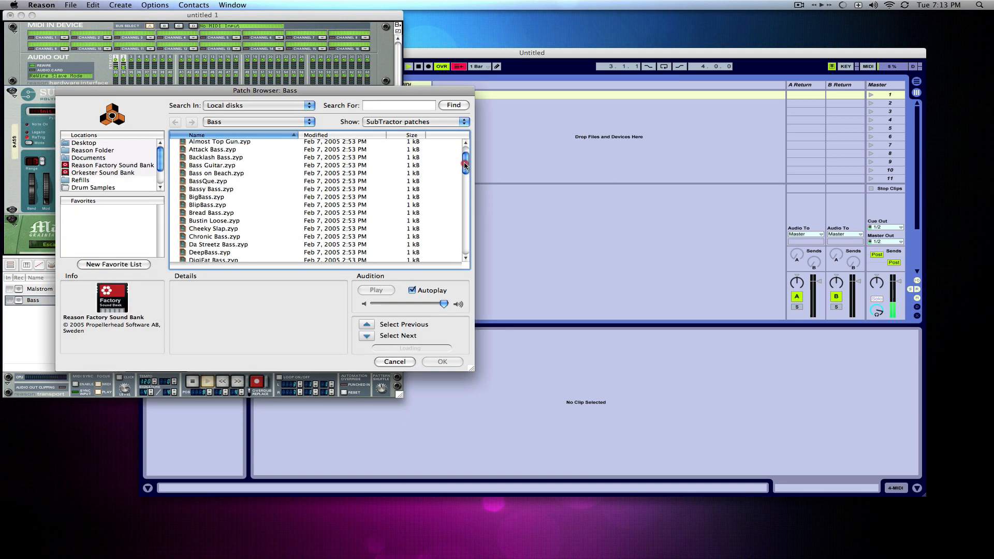
{"action": "scroll", "scroll_direction": "down", "scroll_amount": 3}
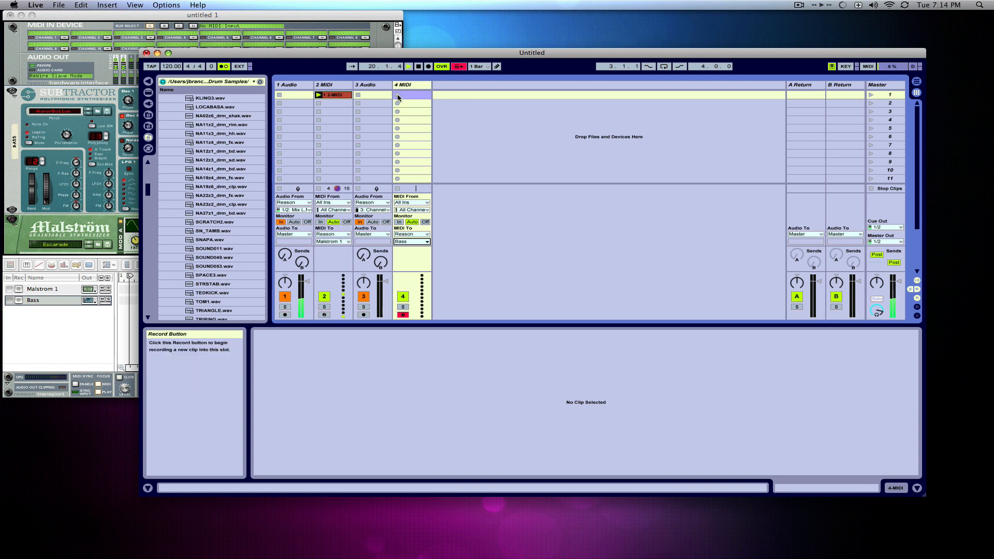
- Record a new MIDI clip in the first slot of the Bass track
{"action": "left_click", "coordinate": [412, 94]}
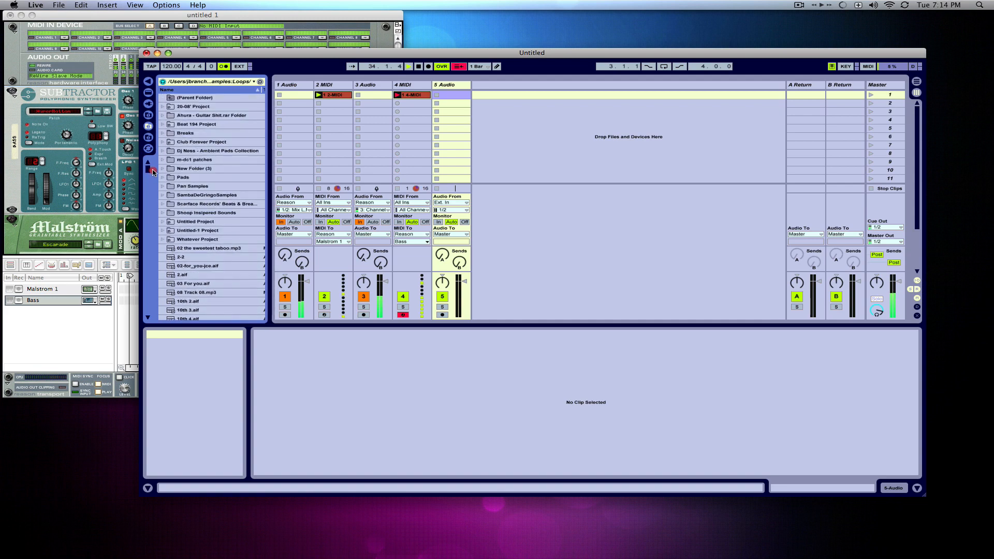
- Browse a sample folder and audition the EQ-Chd082 Chd Cozy chord sample
{"action": "scroll", "scroll_direction": "down", "scroll_amount": 3}
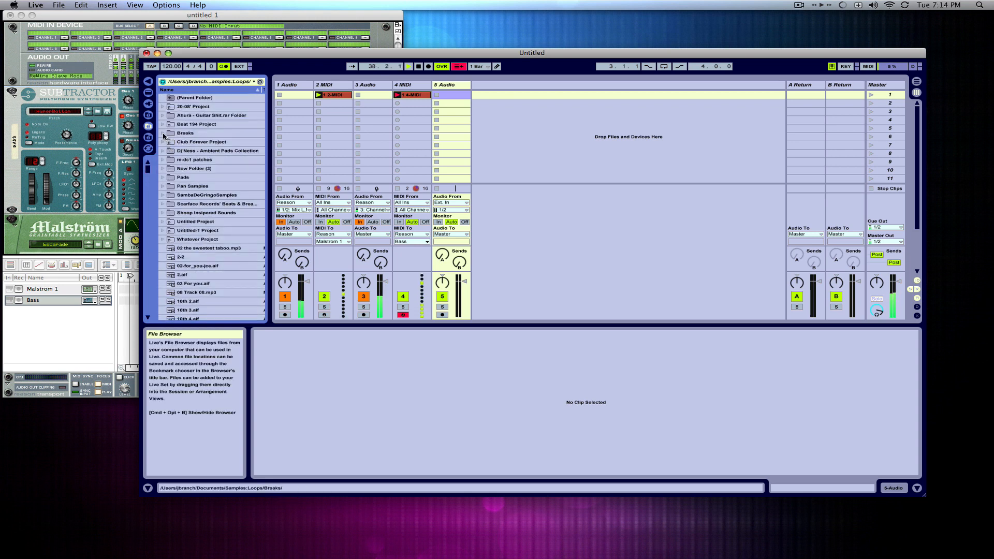
{"action": "left_click", "coordinate": [163, 167]}
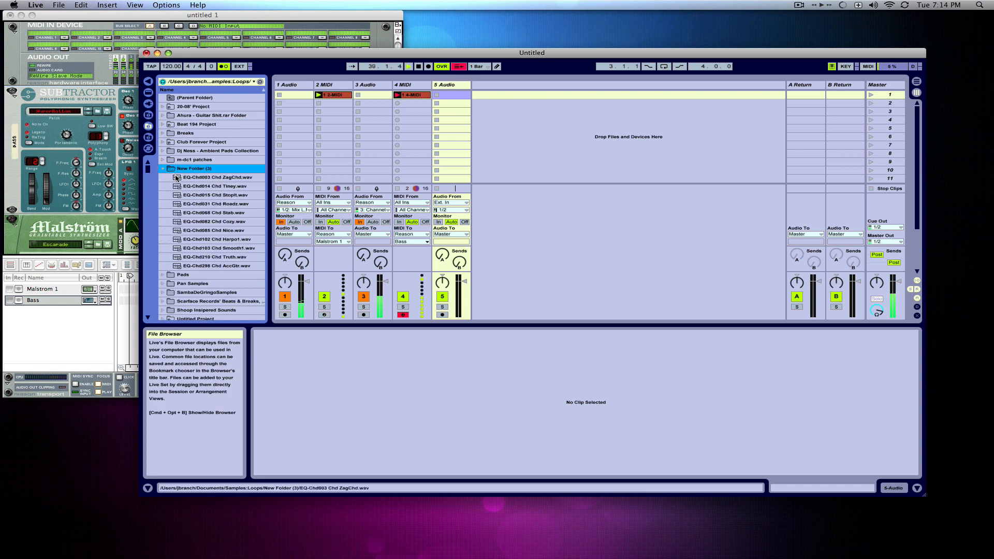
{"action": "left_click", "coordinate": [216, 221]}
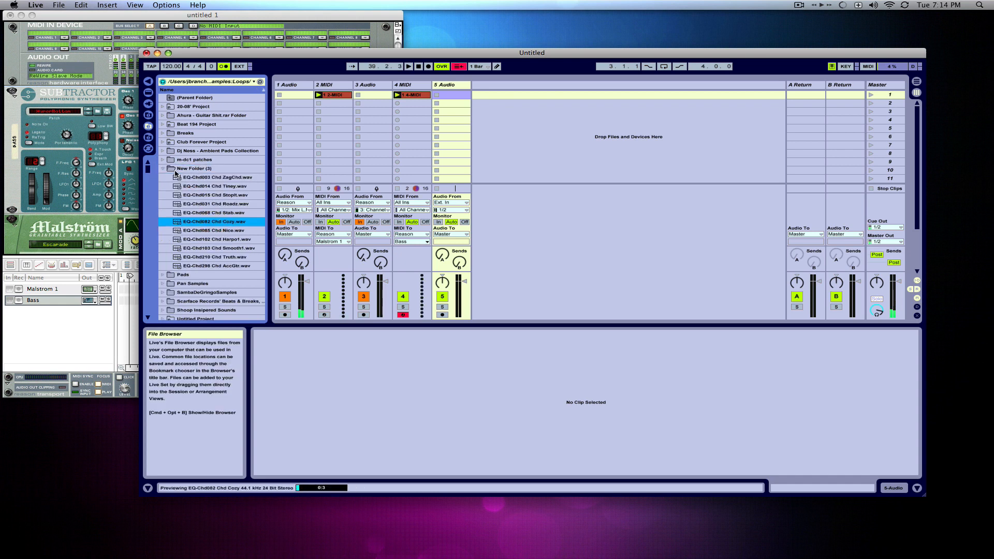
{"action": "left_click", "coordinate": [163, 134]}
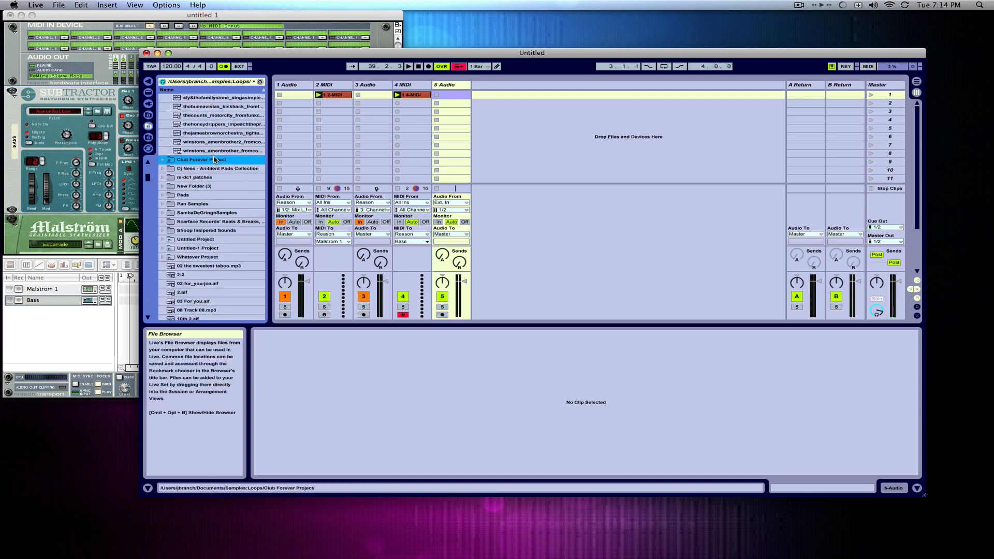
- Audition Breaks folder loops (kickback, backintheuser2, funkypresident) and choose jamesbrown funkypresident for track 5
{"action": "left_click", "coordinate": [222, 134]}
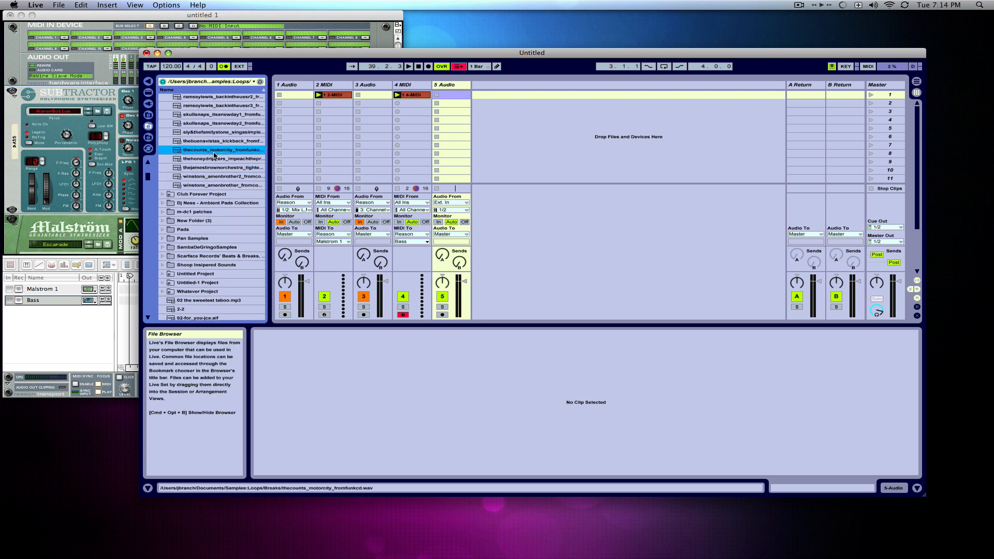
{"action": "left_click", "coordinate": [214, 155]}
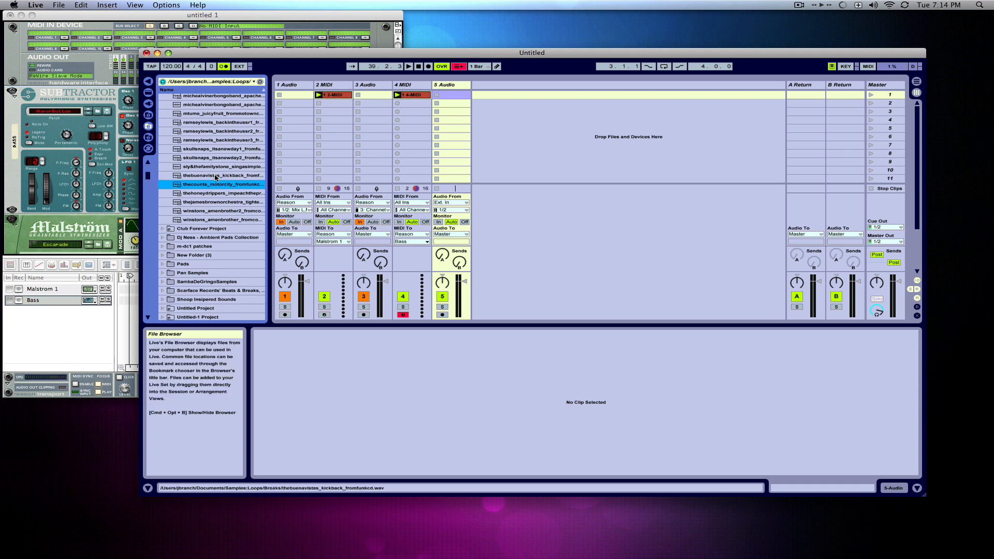
{"action": "left_click", "coordinate": [218, 167]}
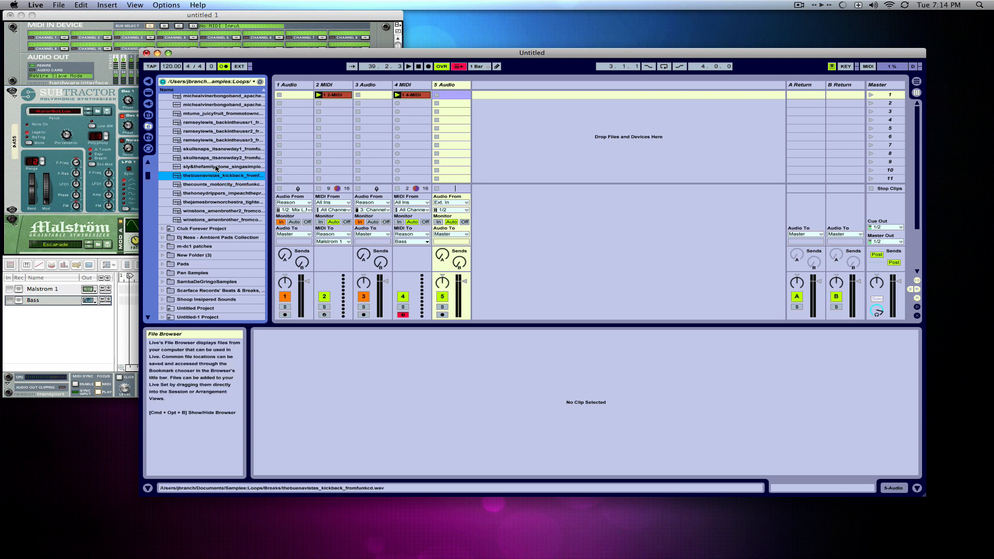
{"action": "left_click", "coordinate": [215, 140]}
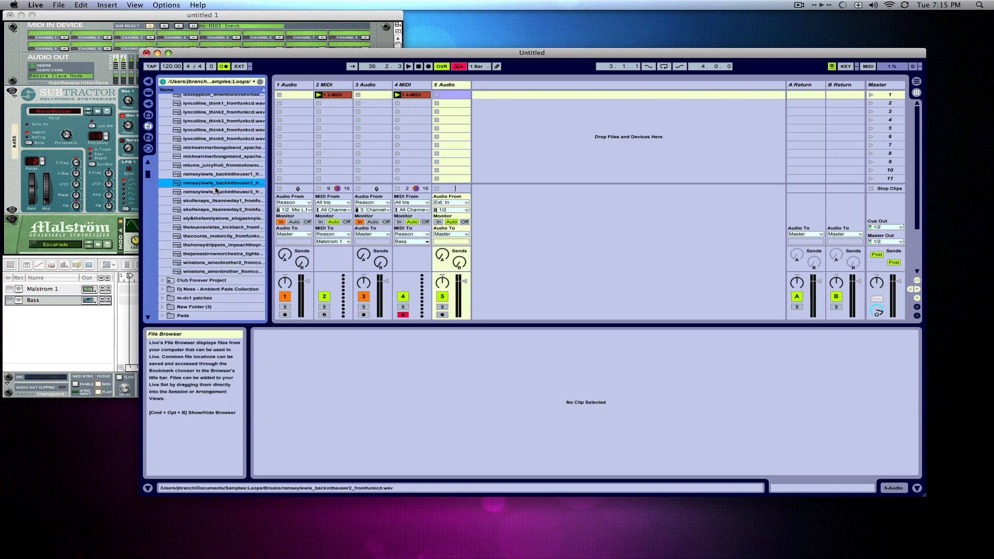
{"action": "left_click", "coordinate": [220, 131]}
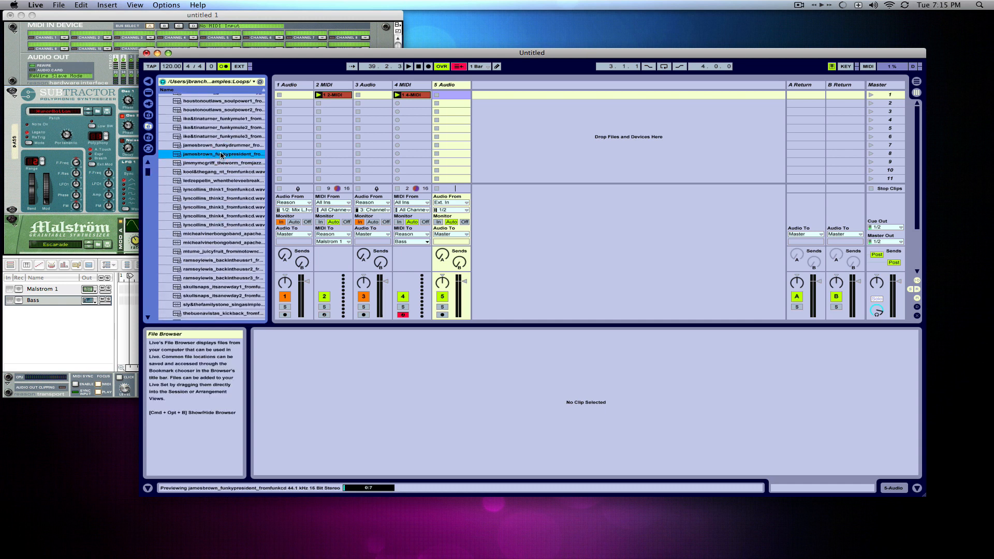
{"action": "left_click", "coordinate": [221, 145]}
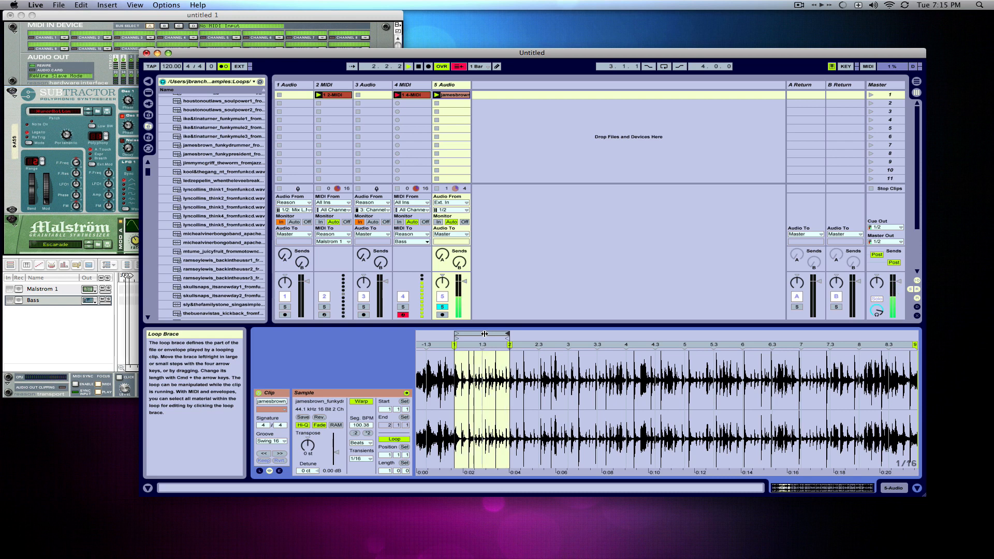
- Move the drum break's loop brace later and pull in its end so it loops bars 2–3
{"action": "left_click_drag", "start_coordinate": [485, 334], "coordinate": [537, 336]}
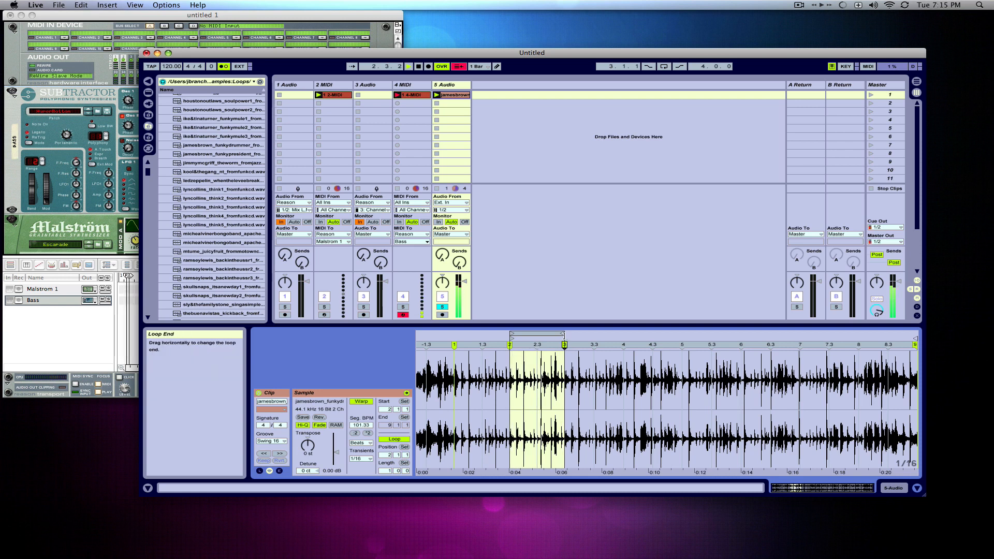
{"action": "left_click_drag", "start_coordinate": [558, 334], "coordinate": [535, 334]}
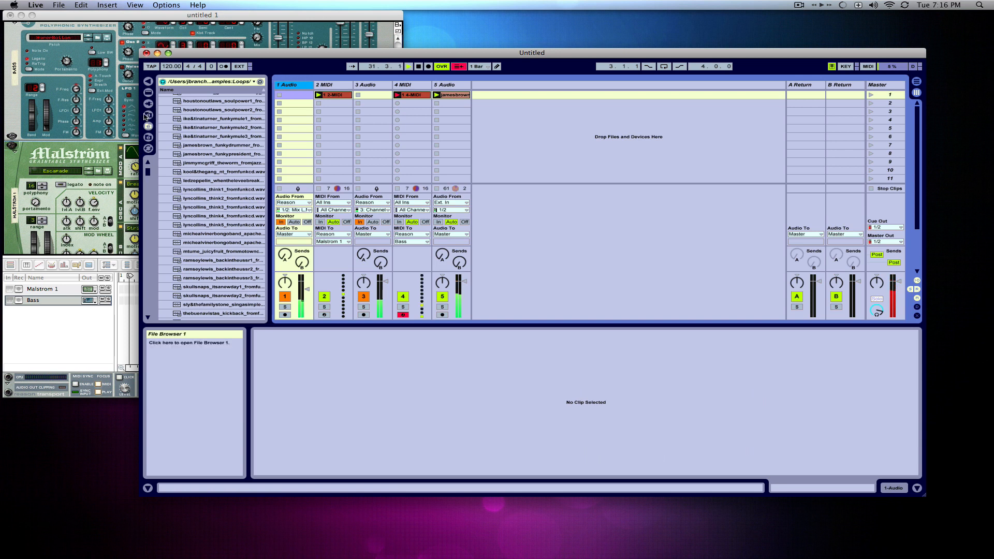
- Show Live's built-in device list and stop playback, returning the song position to the start
{"action": "left_click", "coordinate": [148, 115]}
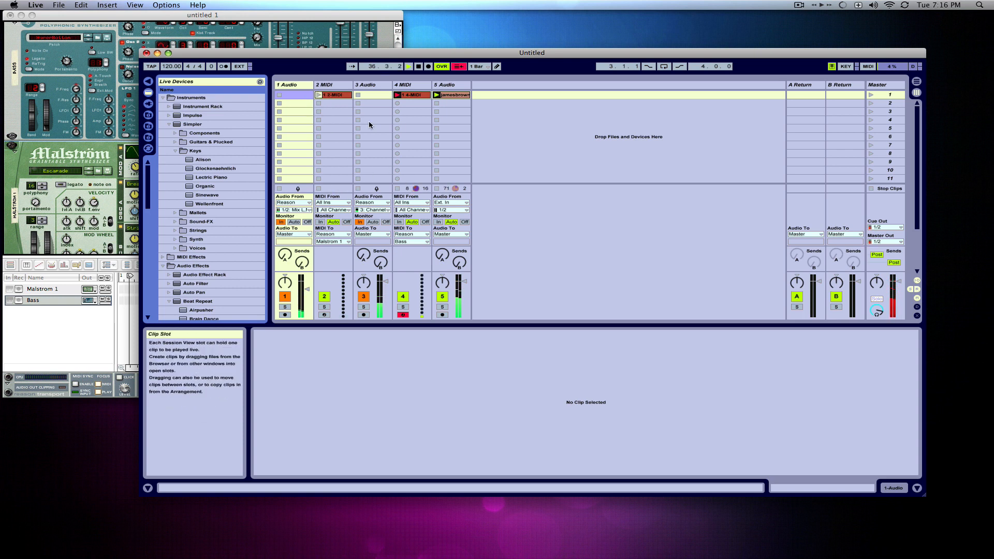
{"action": "left_click", "coordinate": [408, 67]}
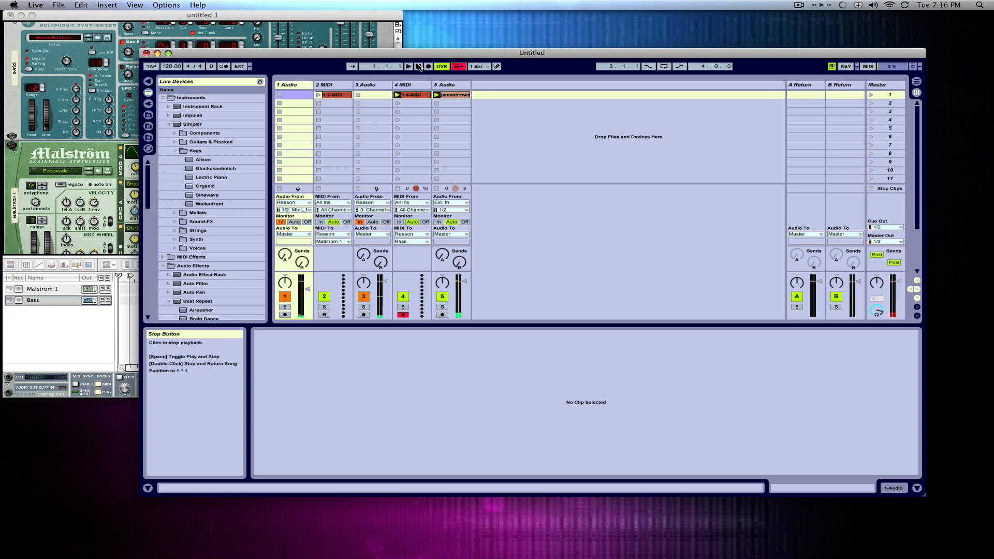